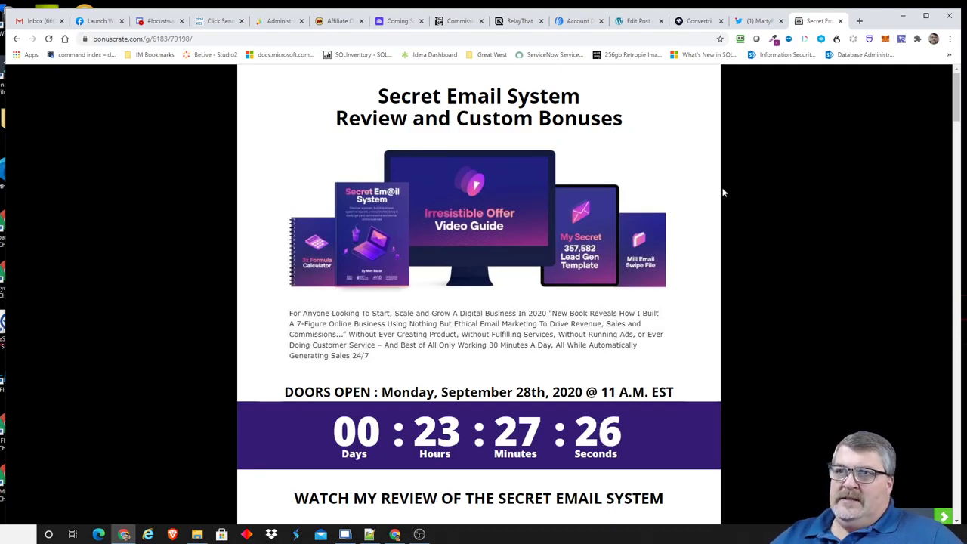
mouse_move(713, 172)
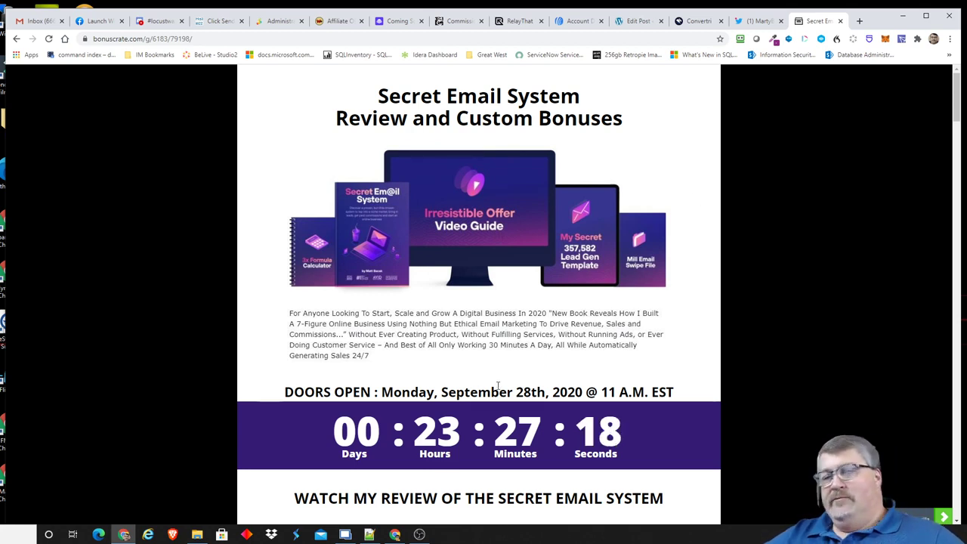
mouse_move(498, 378)
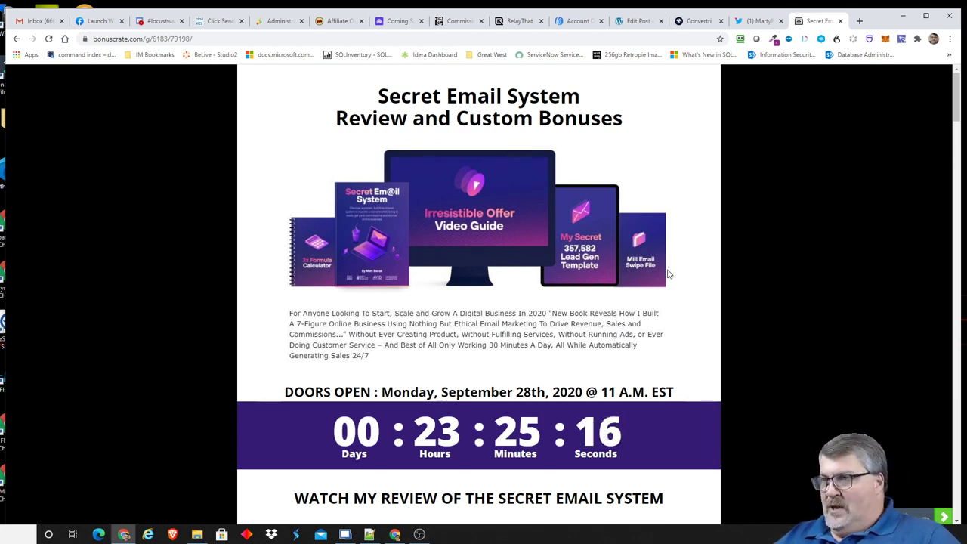
mouse_move(623, 376)
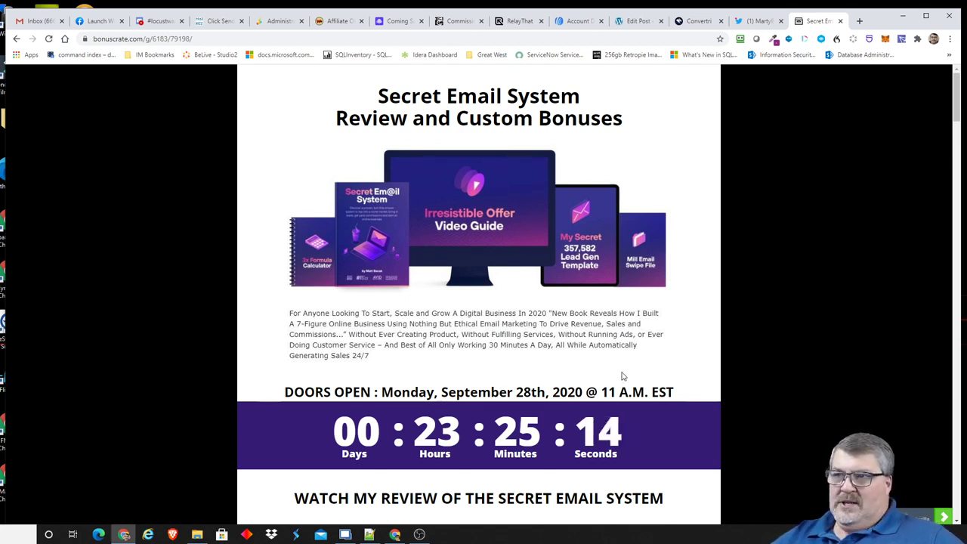
mouse_move(512, 363)
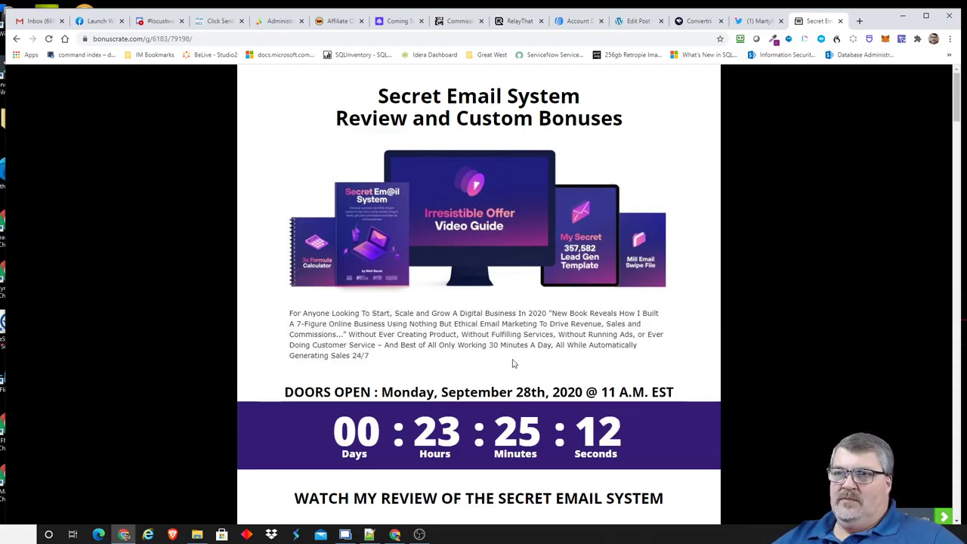
mouse_move(498, 364)
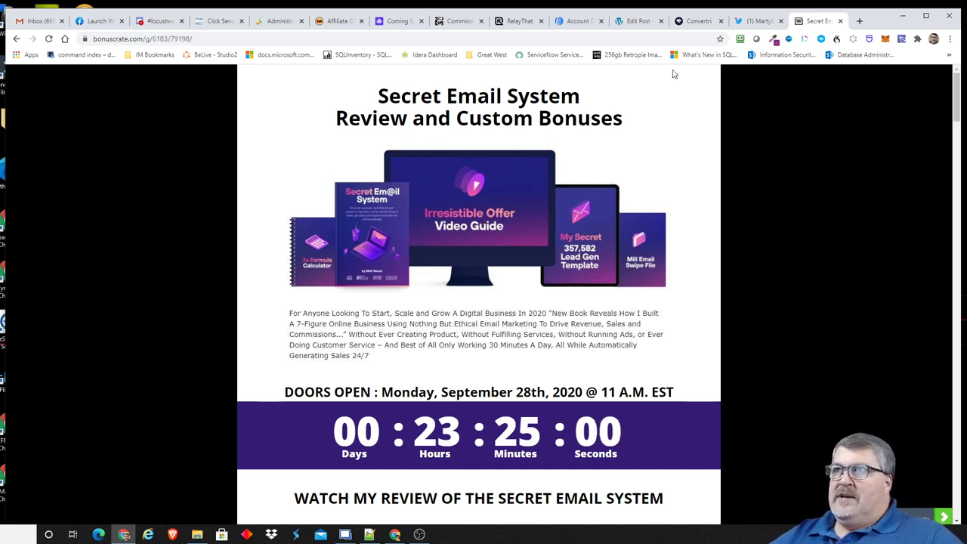
mouse_move(689, 97)
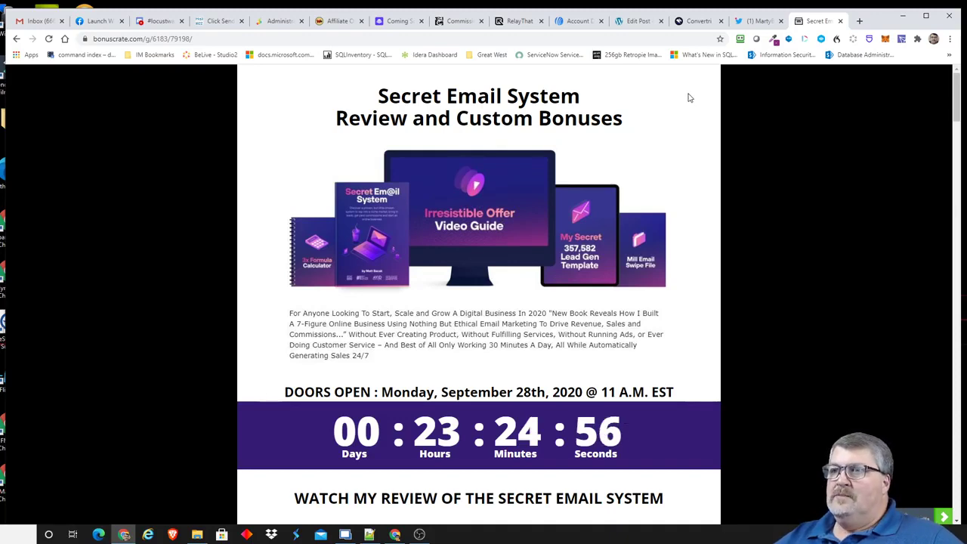
mouse_move(685, 222)
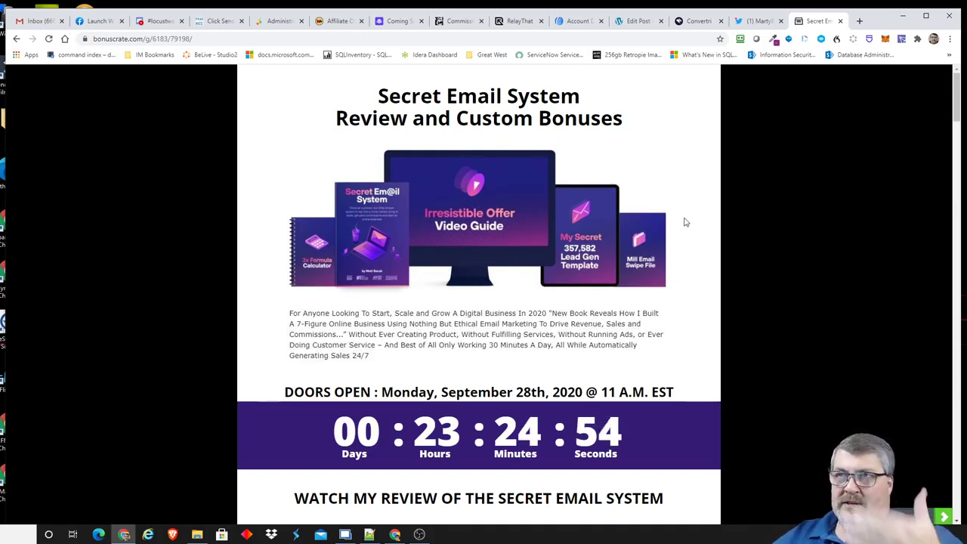
Scroll down past the review video to the Matt Bacak bio and funnel price list.
scroll(down, 3)
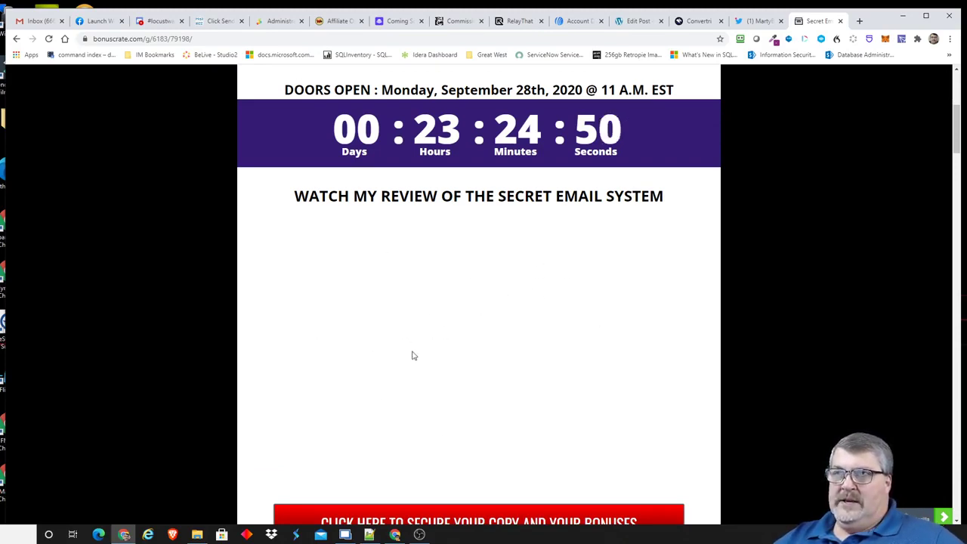
scroll(down, 3)
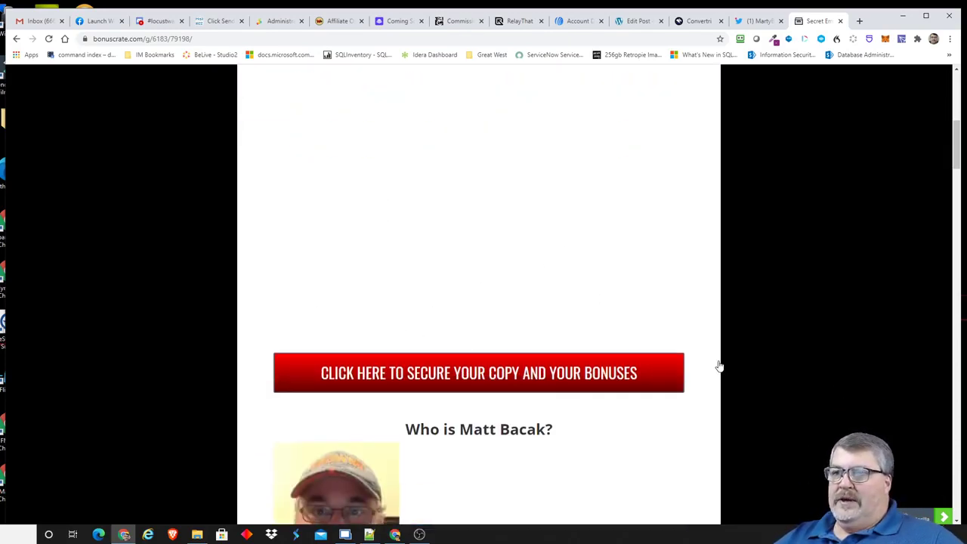
scroll(down, 3)
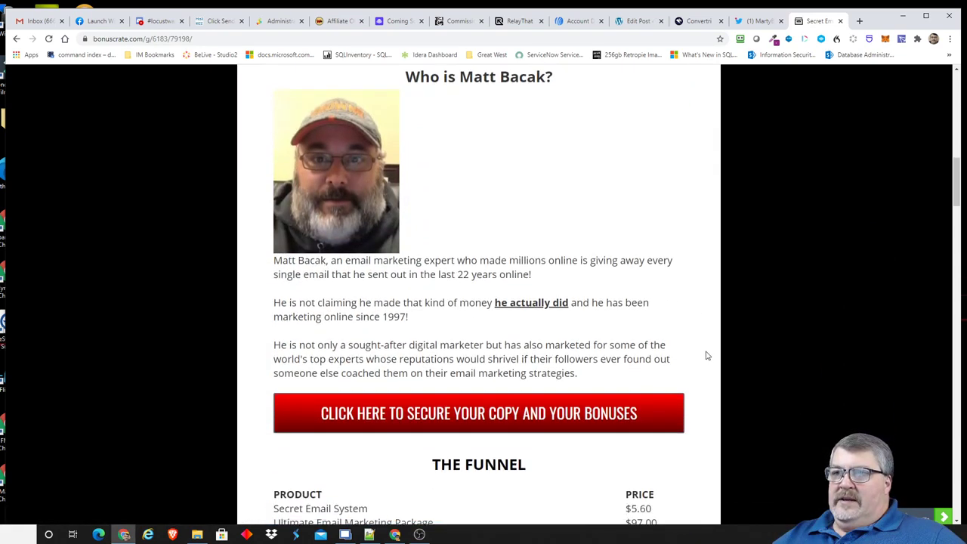
mouse_move(682, 311)
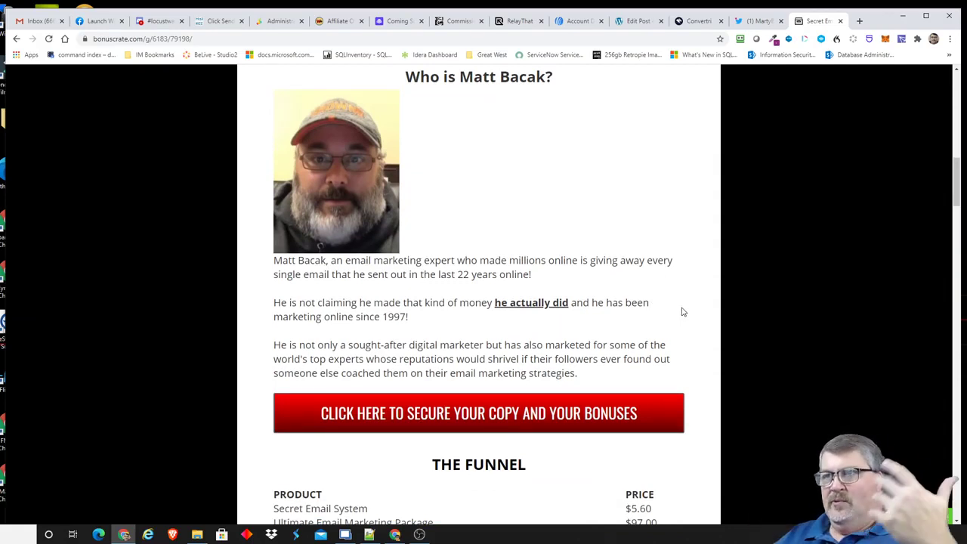
mouse_move(702, 295)
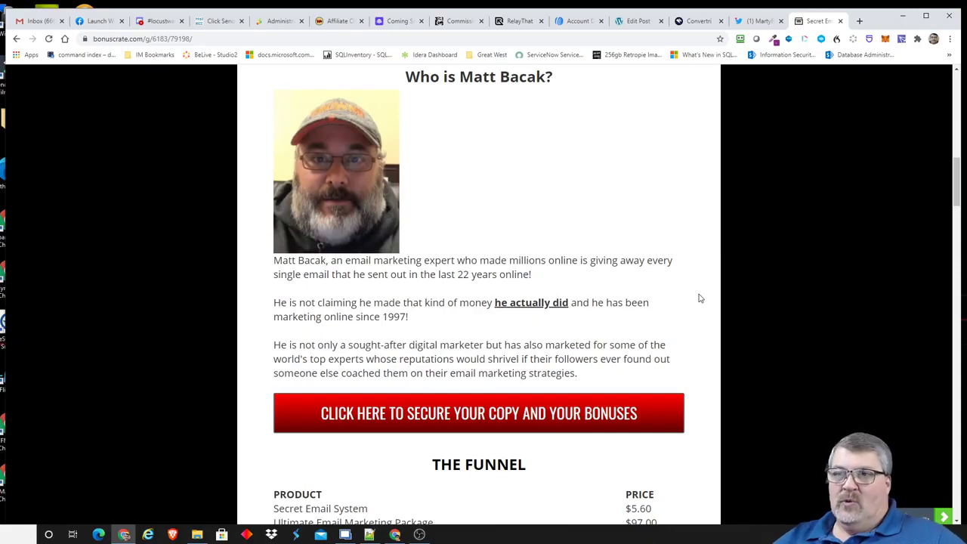
scroll(down, 3)
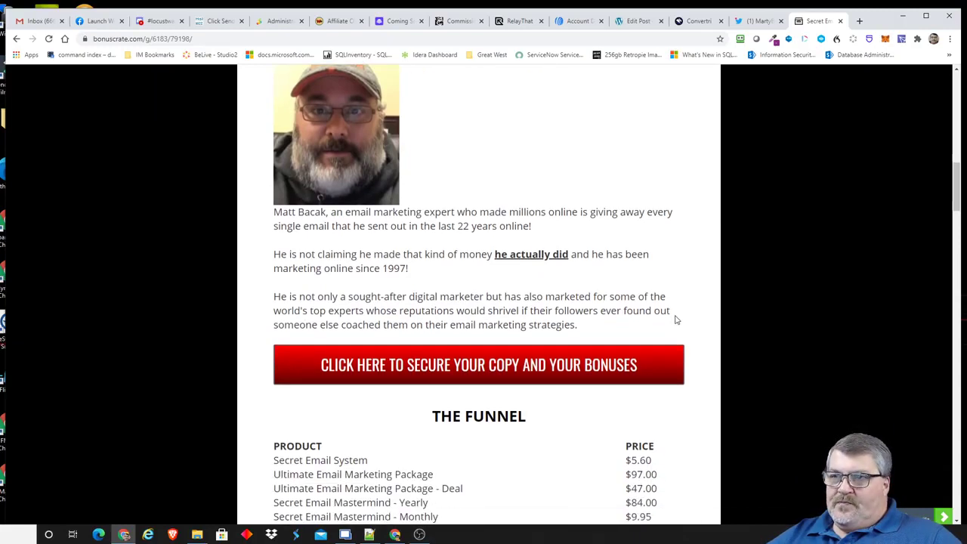
scroll(down, 3)
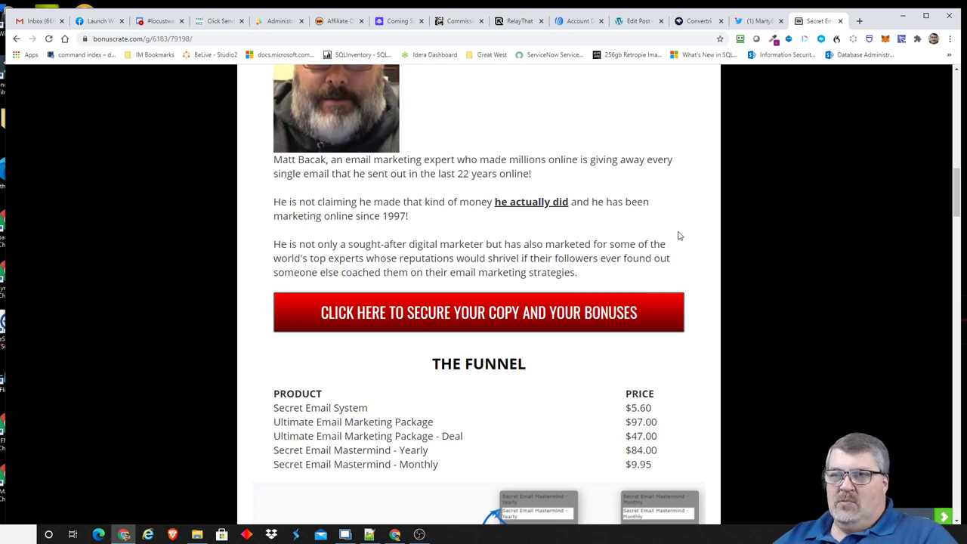
mouse_move(668, 235)
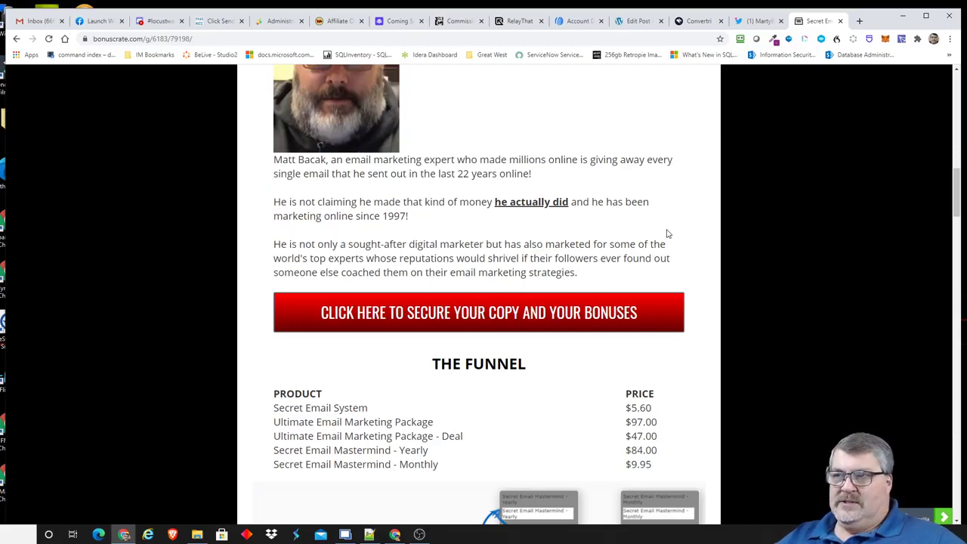
mouse_move(678, 258)
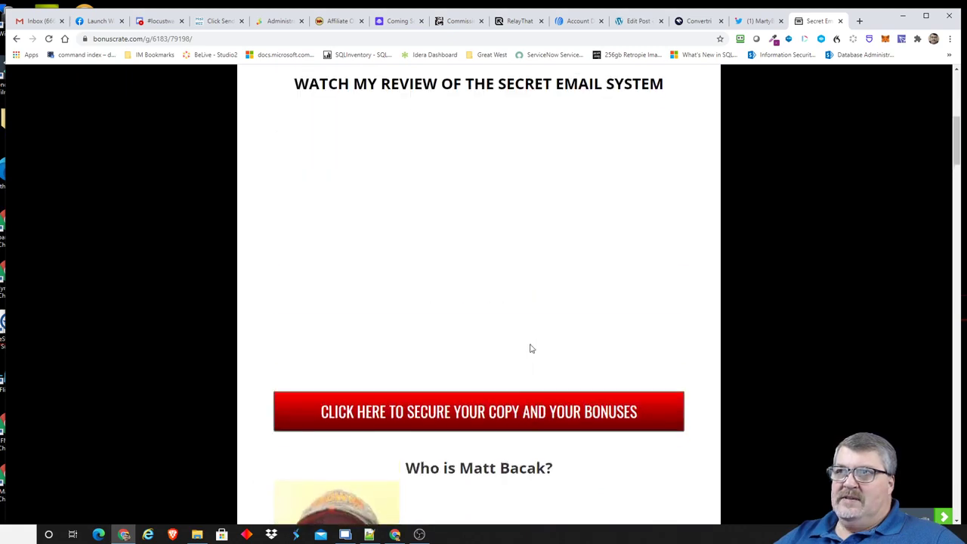
Scroll so the funnel price list and flowchart diagram sit in view.
scroll(up, 3)
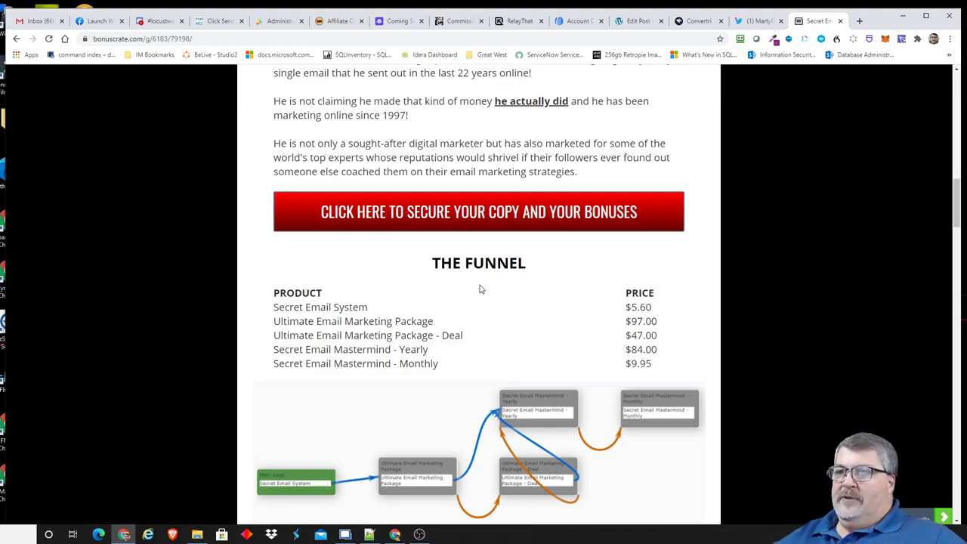
mouse_move(716, 301)
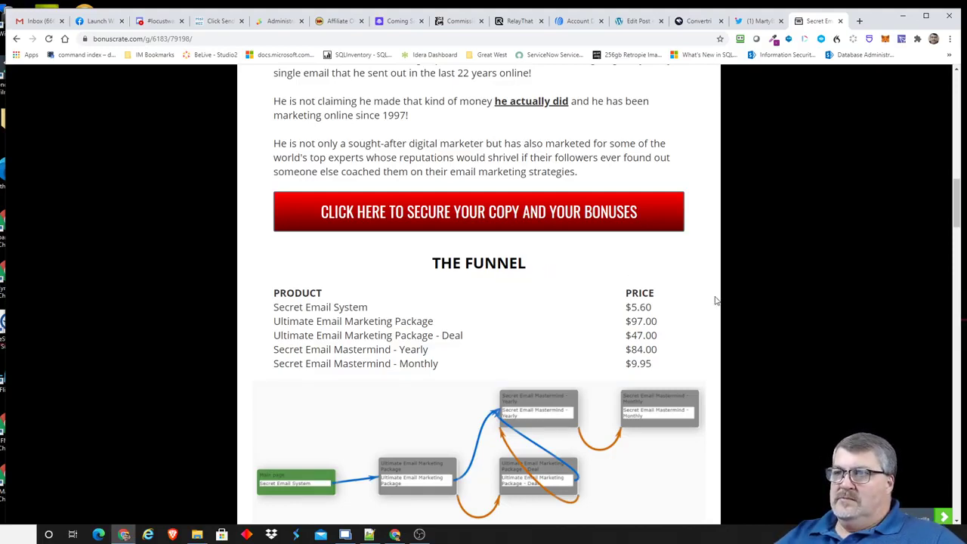
mouse_move(664, 306)
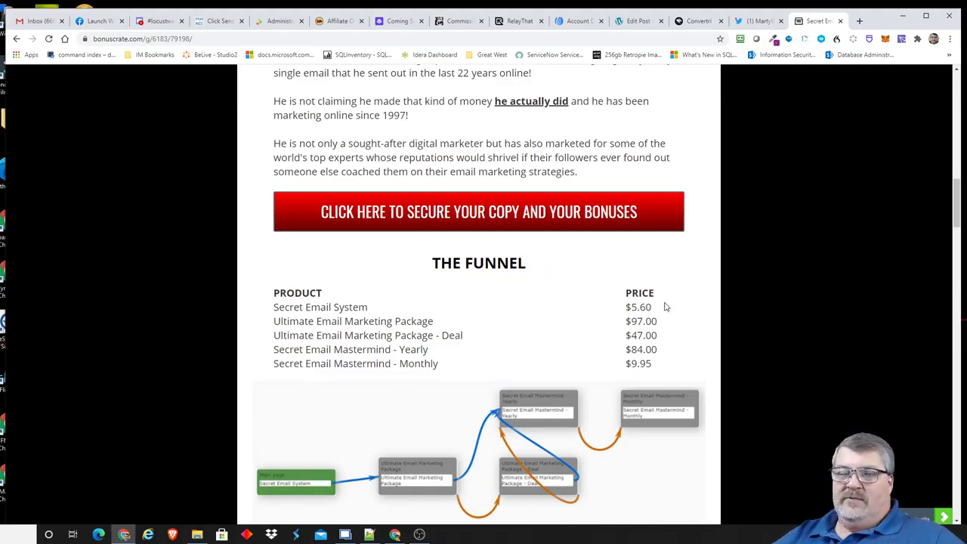
mouse_move(688, 311)
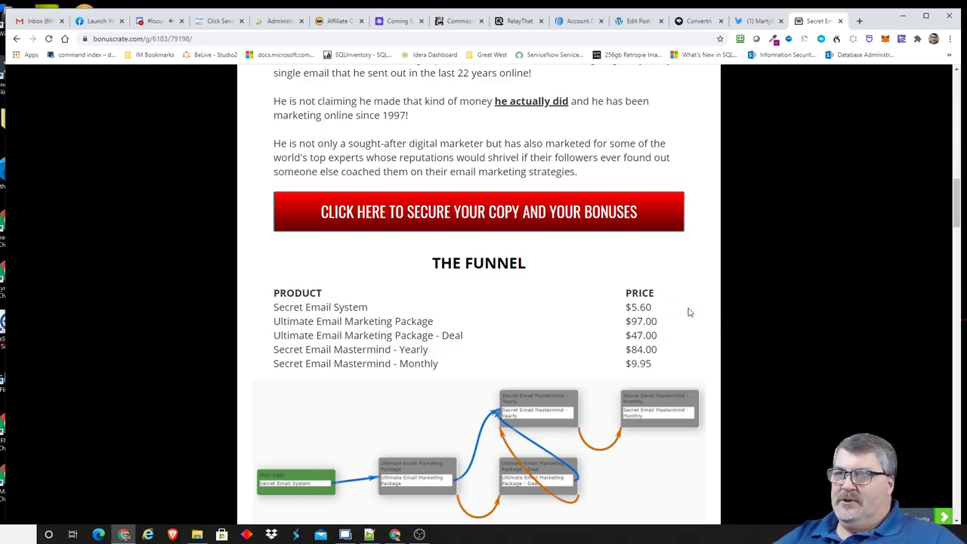
mouse_move(541, 304)
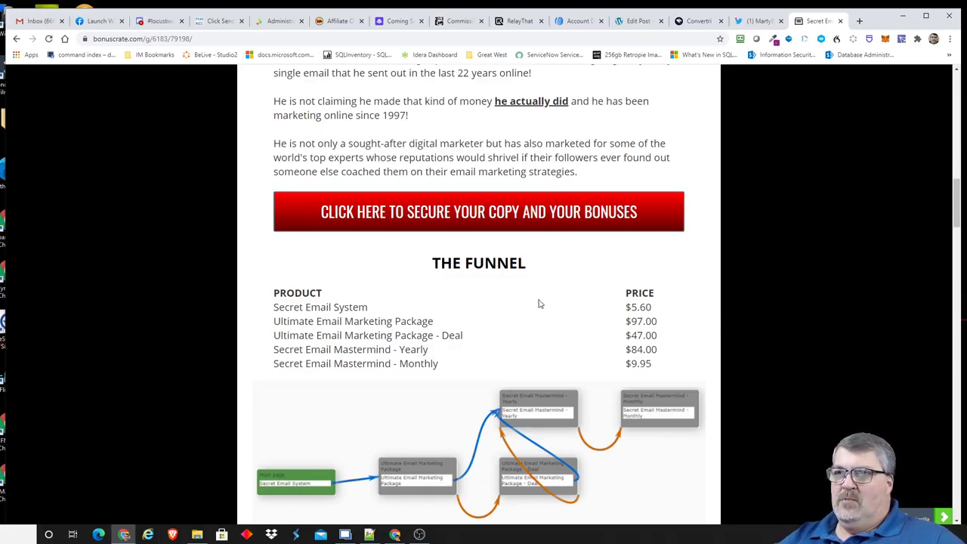
mouse_move(578, 307)
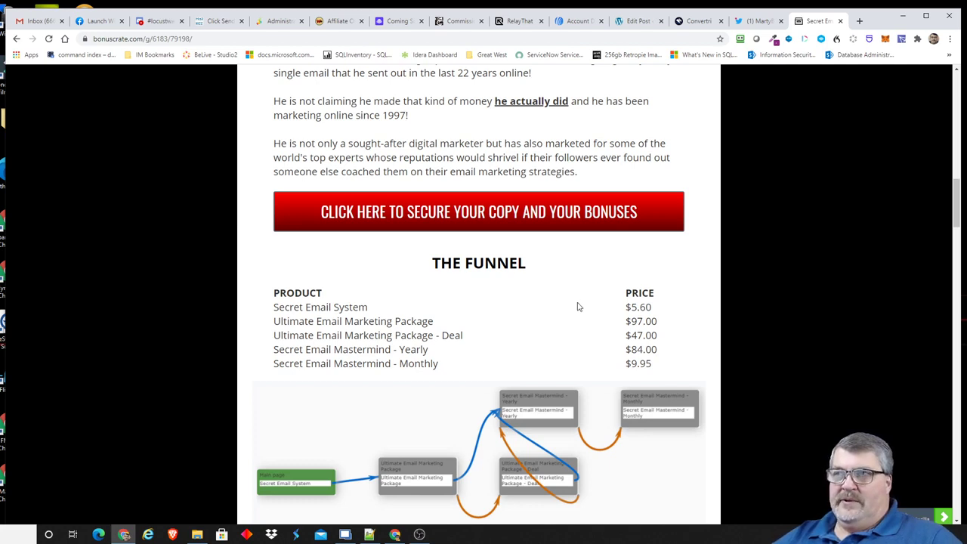
mouse_move(653, 323)
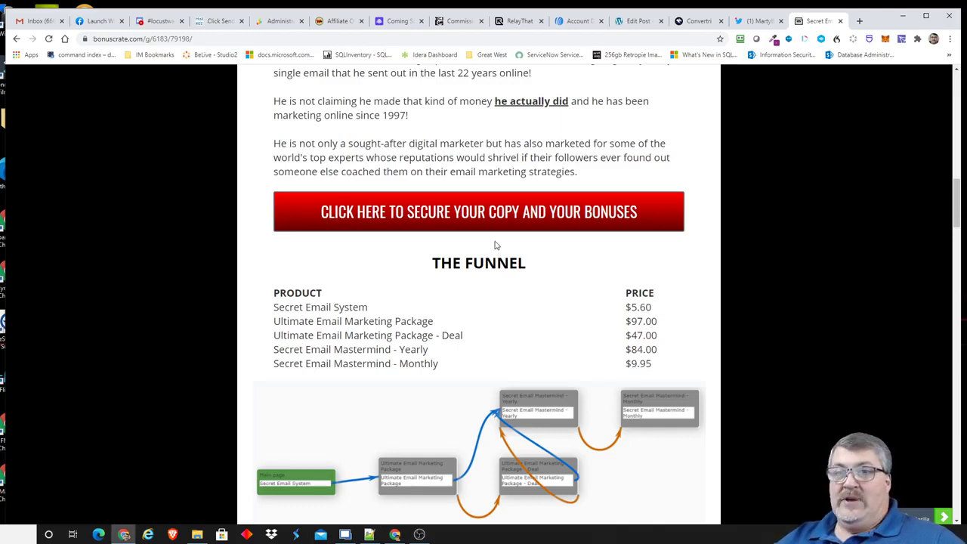
Scroll down to the 'Included with your order' grid of bonus items above the order button.
scroll(down, 3)
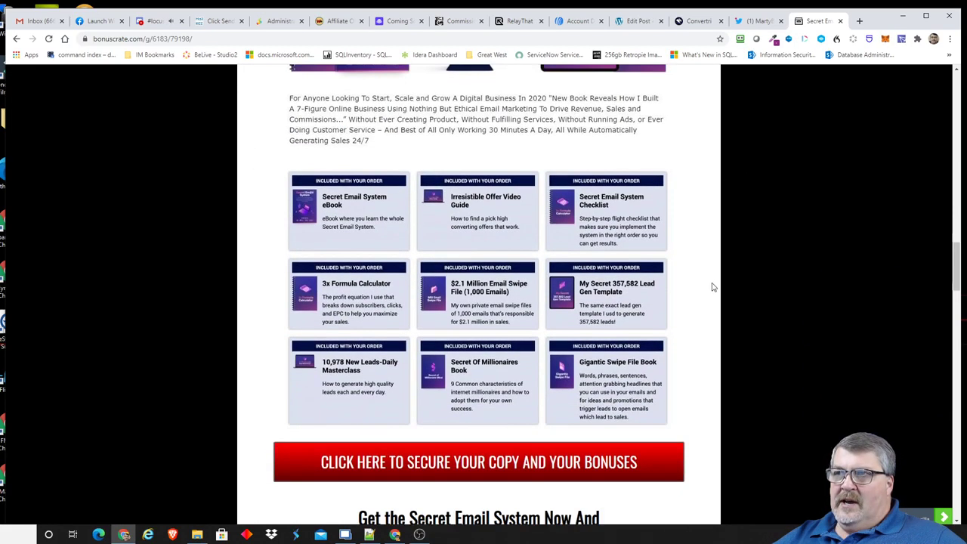
mouse_move(360, 211)
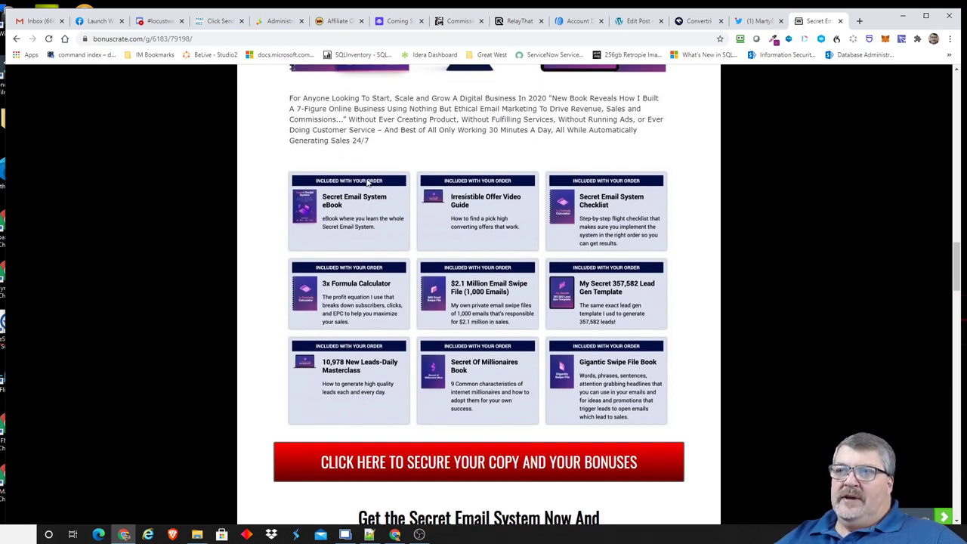
mouse_move(508, 201)
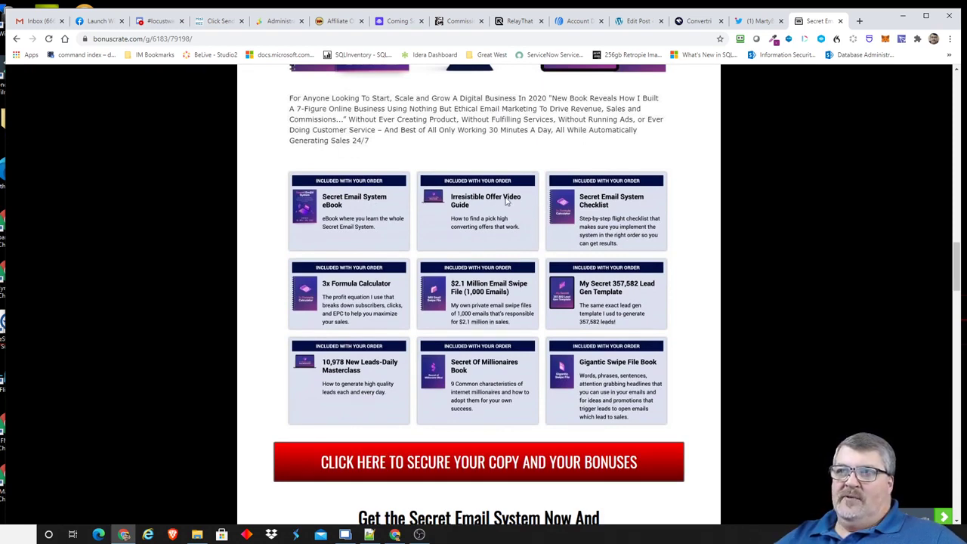
mouse_move(514, 221)
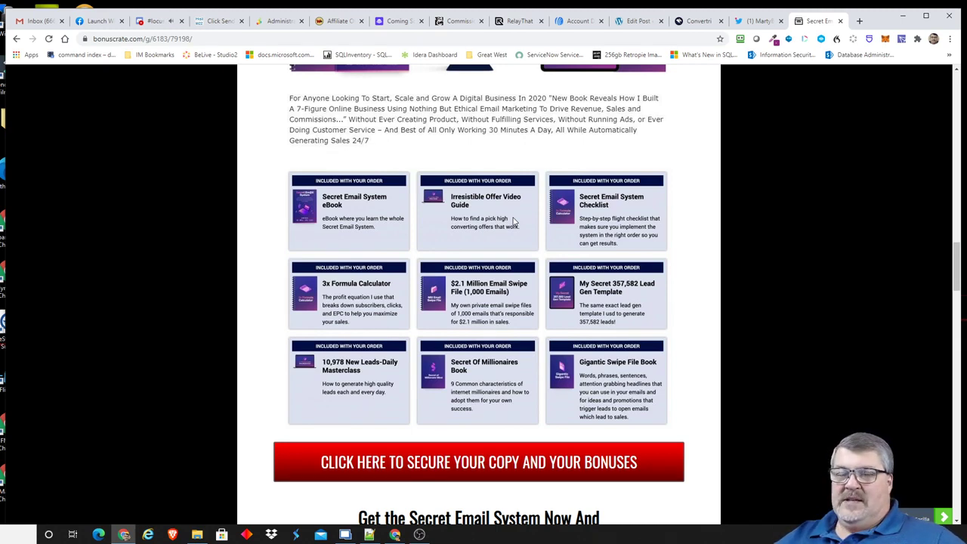
mouse_move(483, 202)
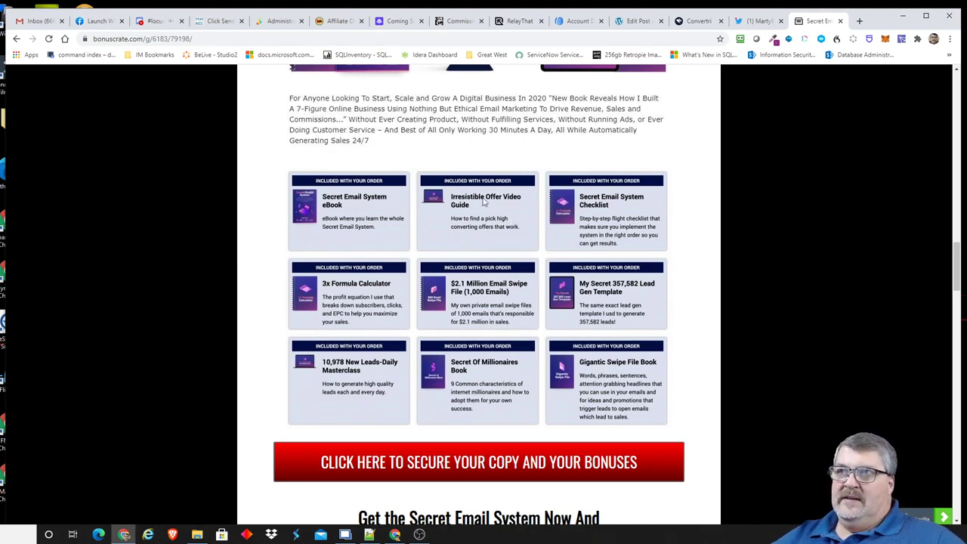
mouse_move(486, 244)
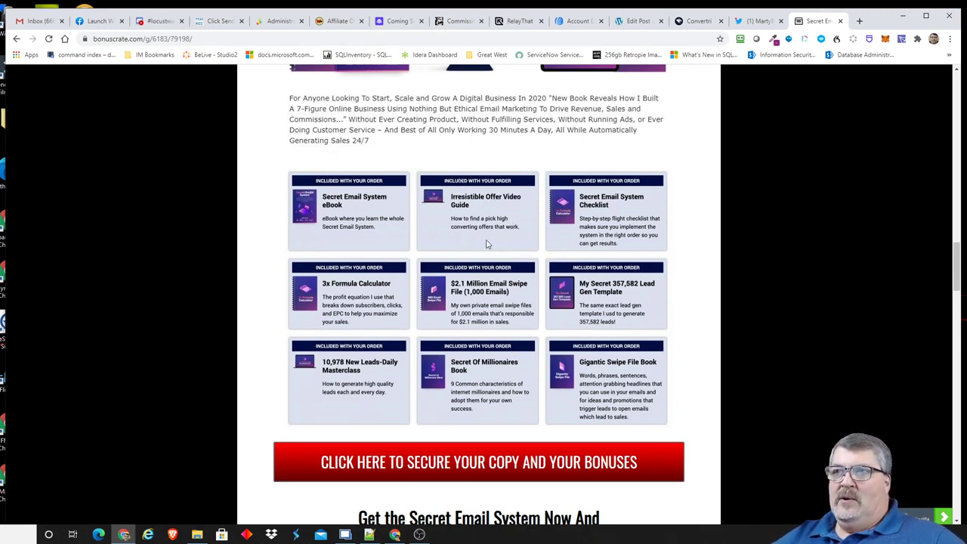
mouse_move(491, 235)
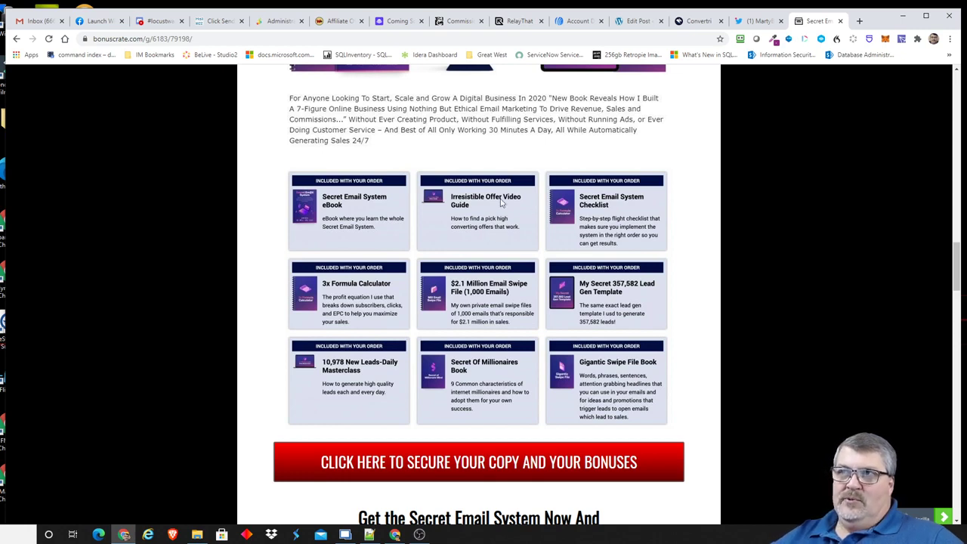
mouse_move(562, 213)
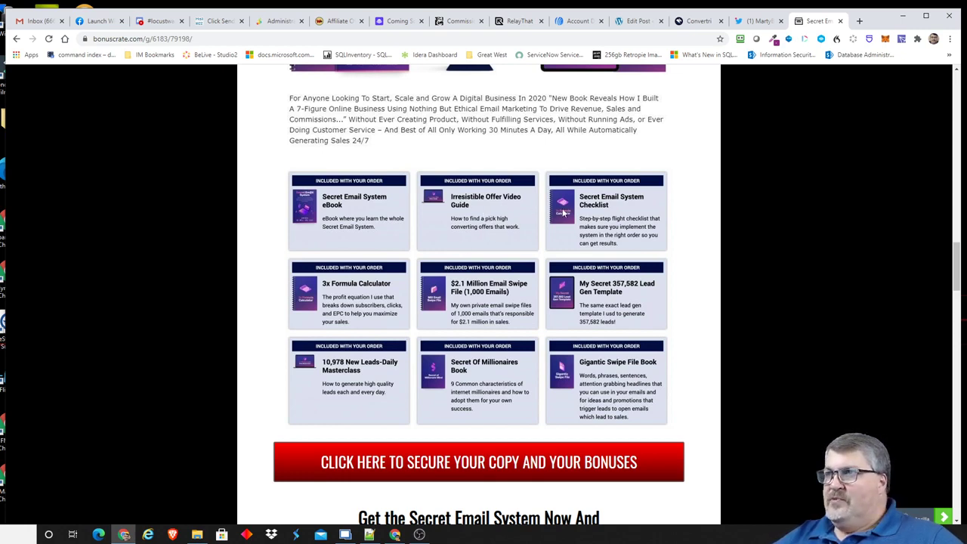
mouse_move(712, 219)
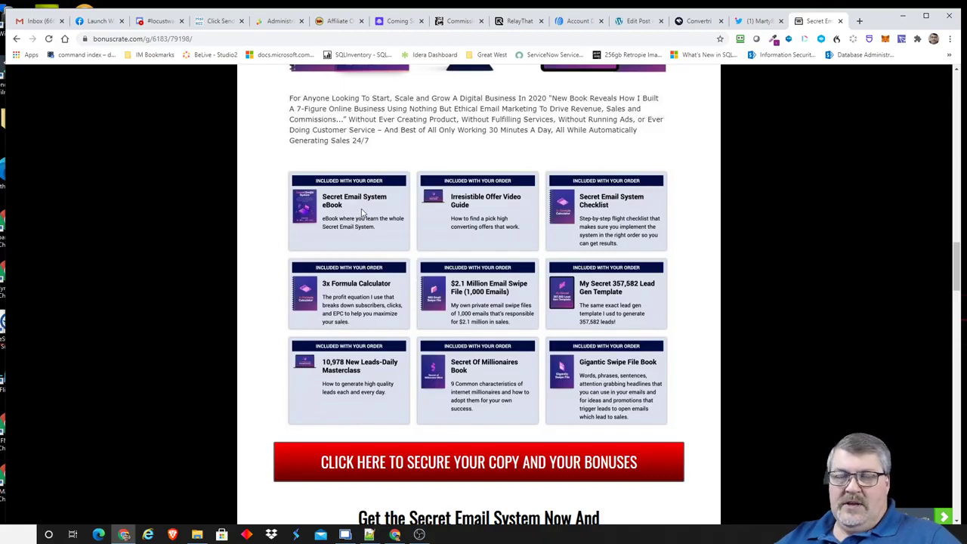
mouse_move(647, 213)
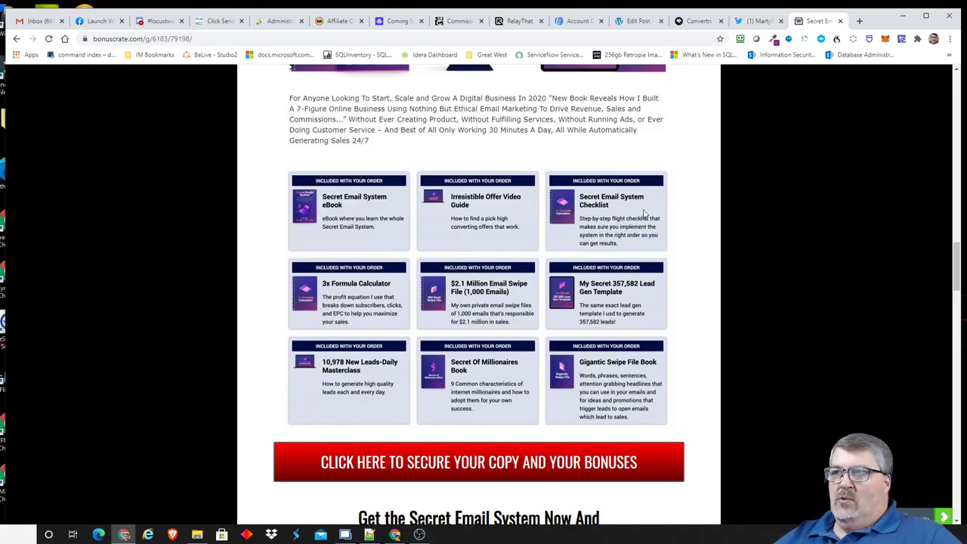
mouse_move(666, 208)
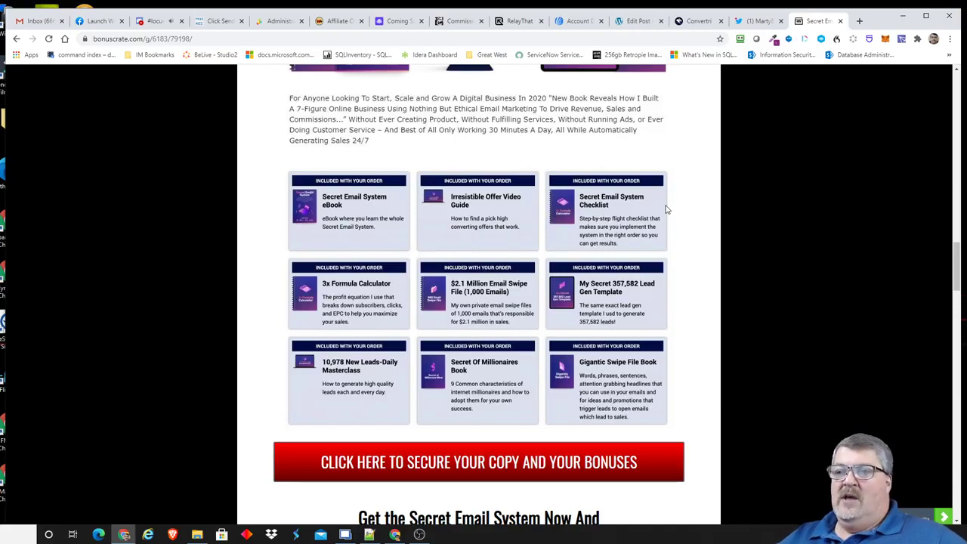
right_click(154, 21)
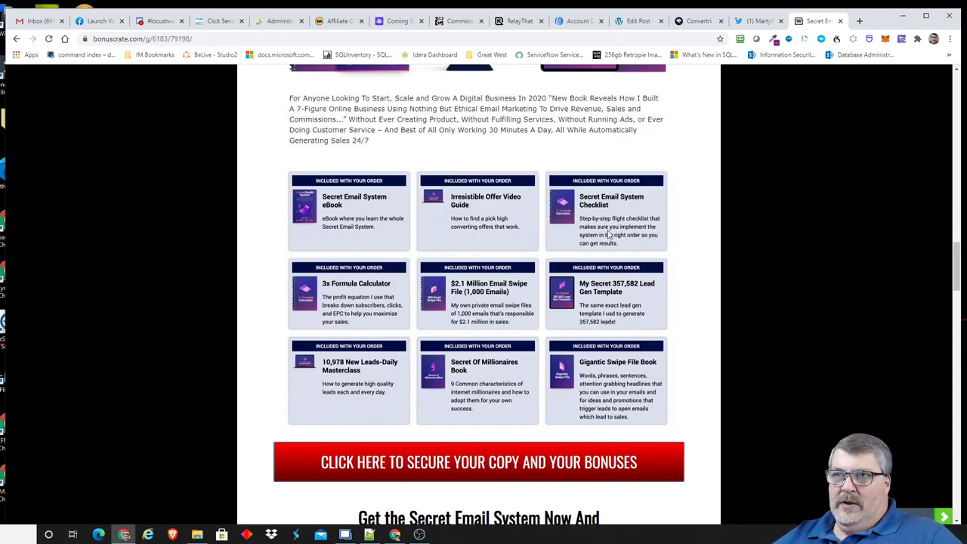
mouse_move(387, 287)
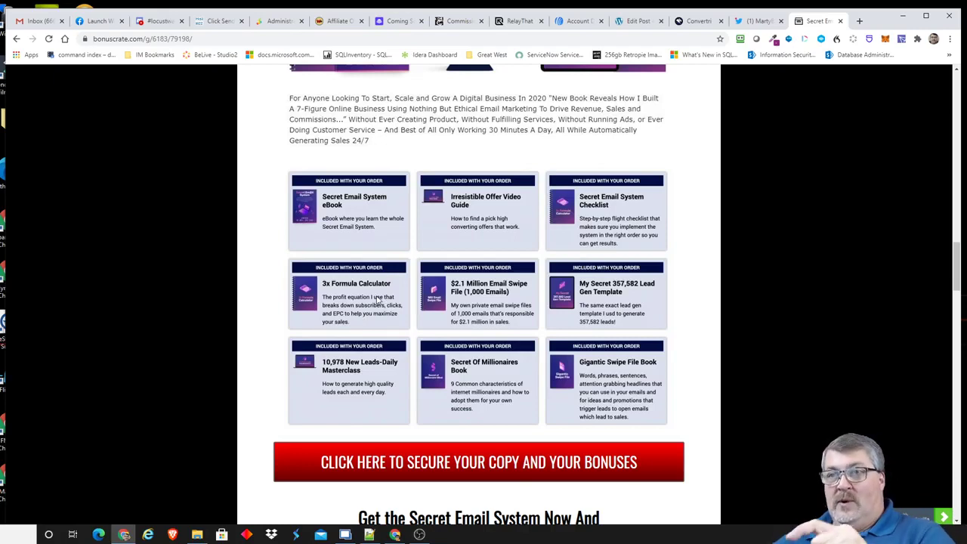
mouse_move(385, 294)
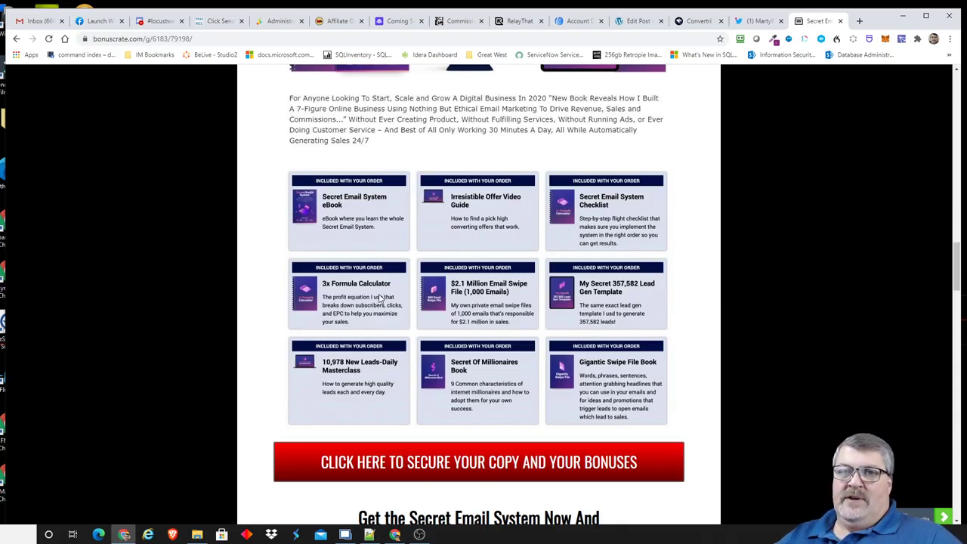
mouse_move(350, 209)
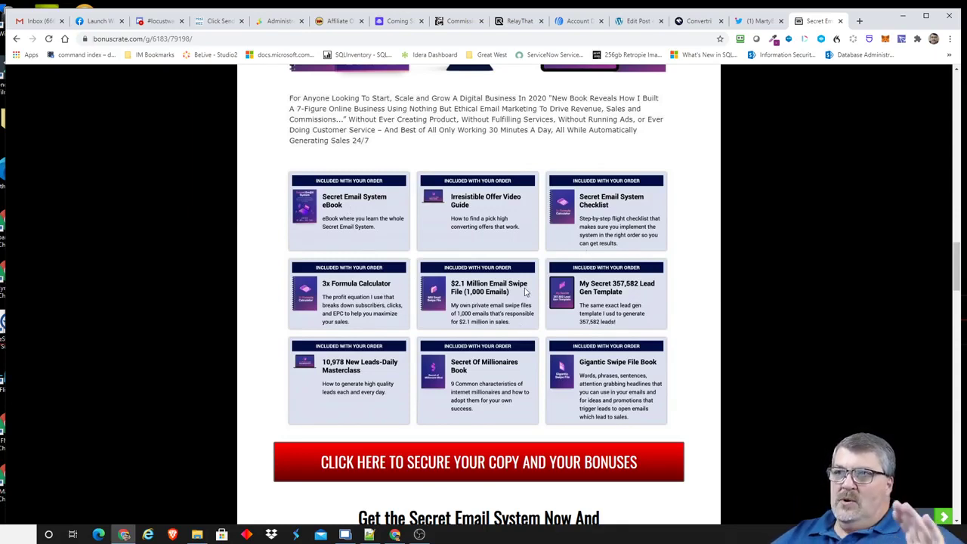
mouse_move(535, 299)
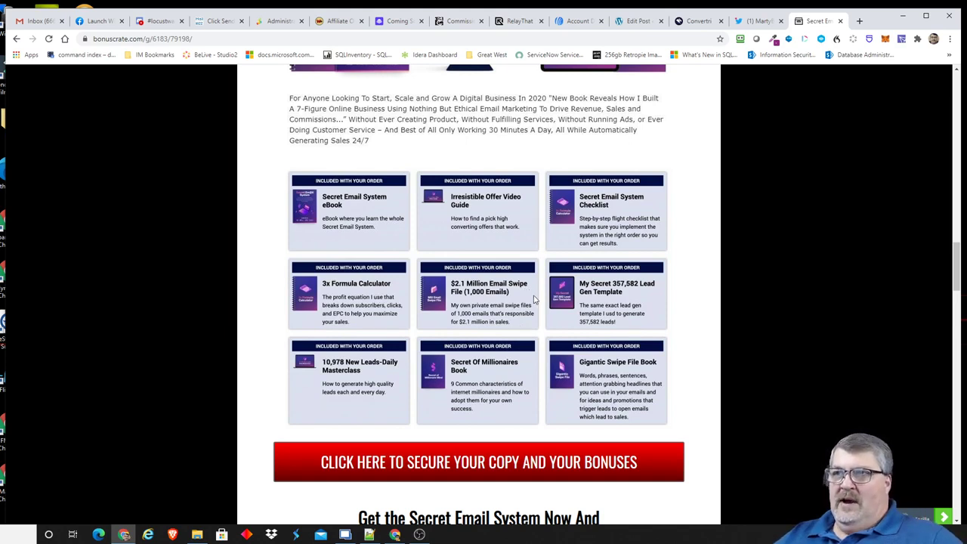
mouse_move(496, 299)
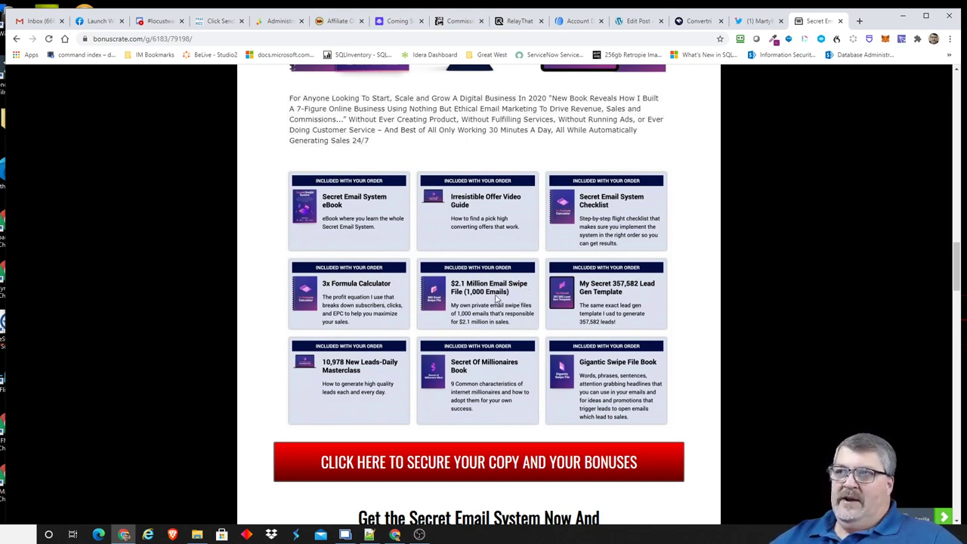
mouse_move(526, 295)
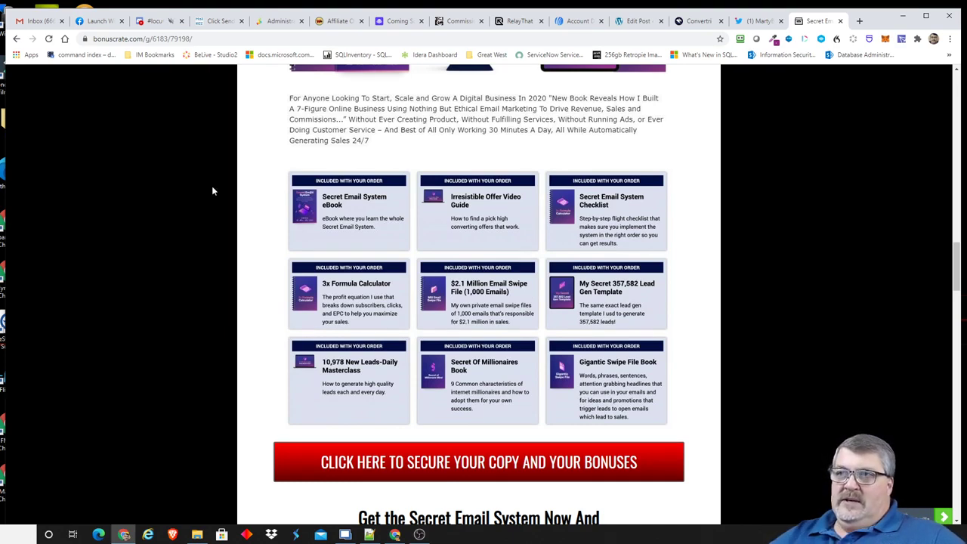
mouse_move(520, 295)
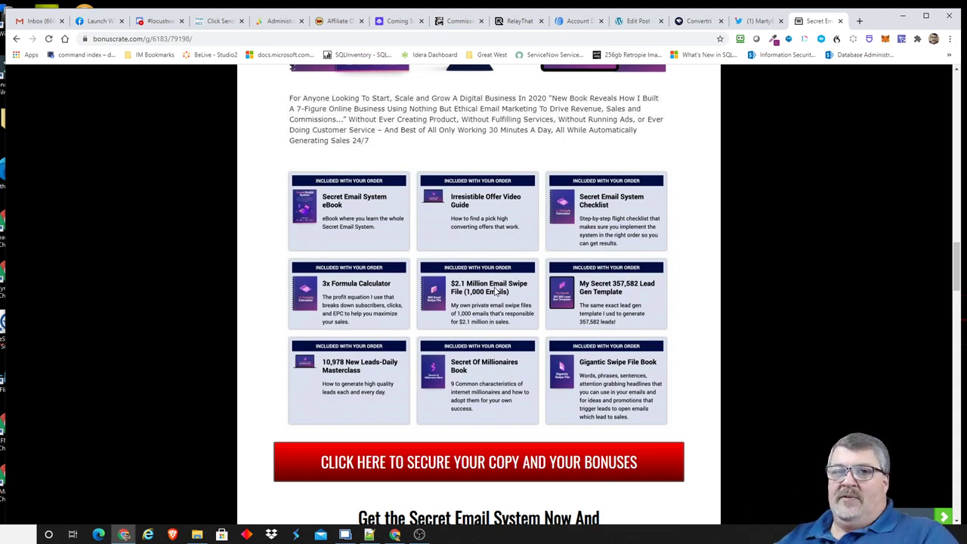
mouse_move(486, 278)
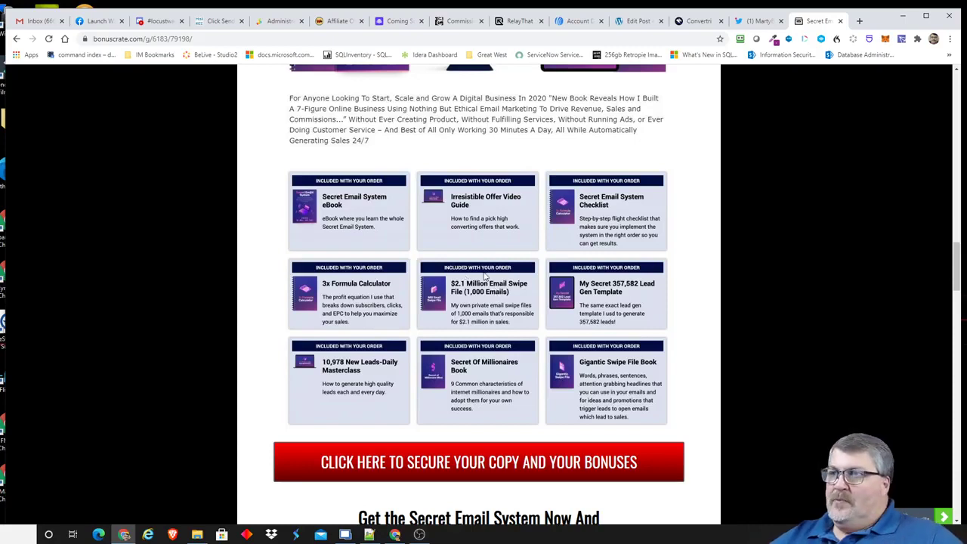
mouse_move(656, 299)
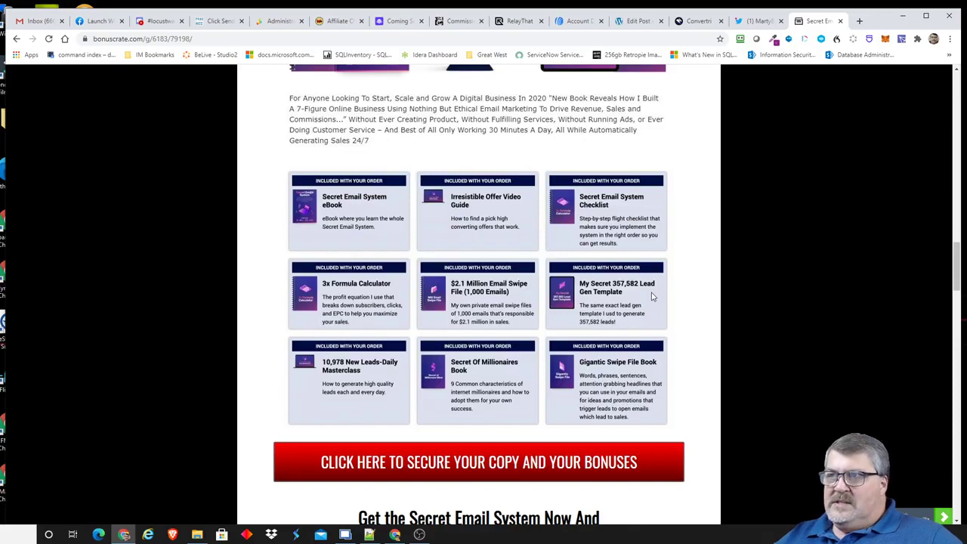
mouse_move(670, 296)
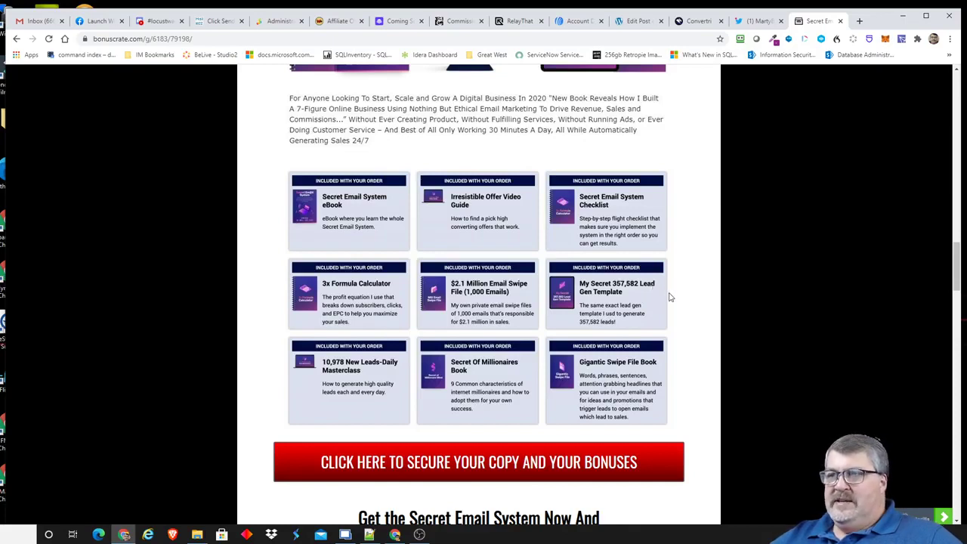
mouse_move(668, 325)
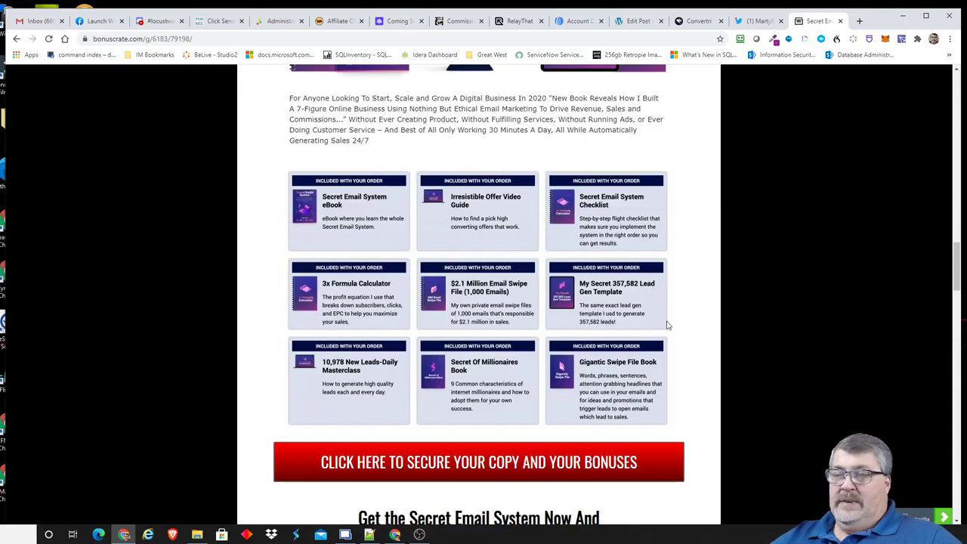
mouse_move(662, 302)
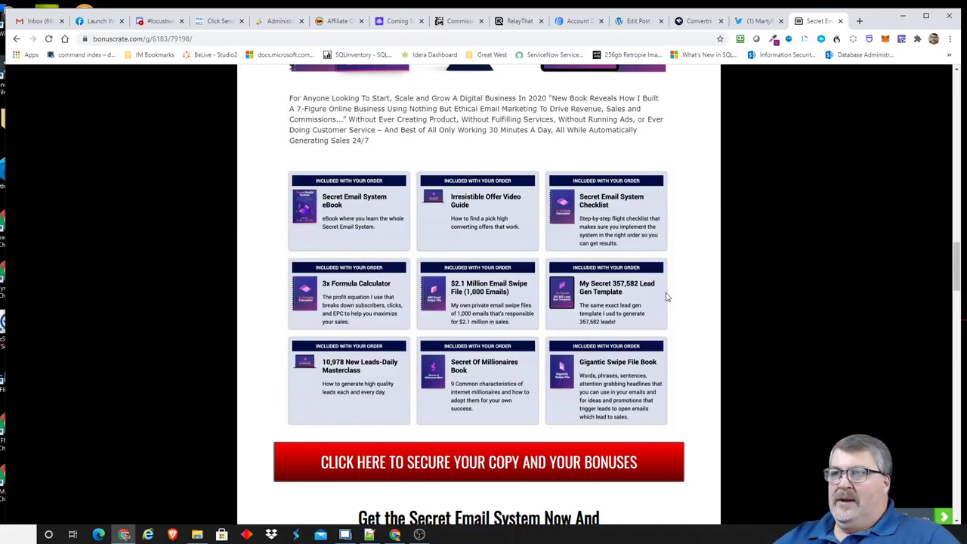
mouse_move(661, 284)
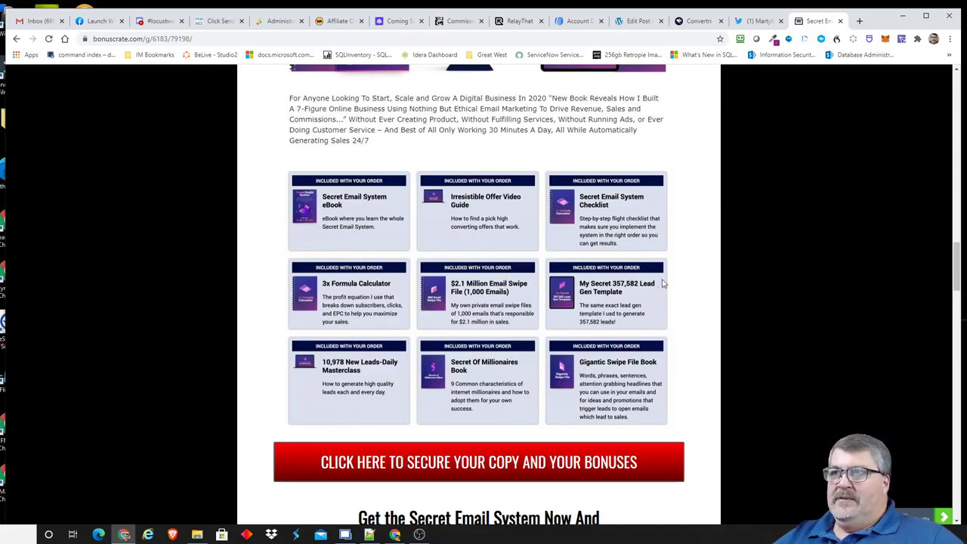
mouse_move(516, 240)
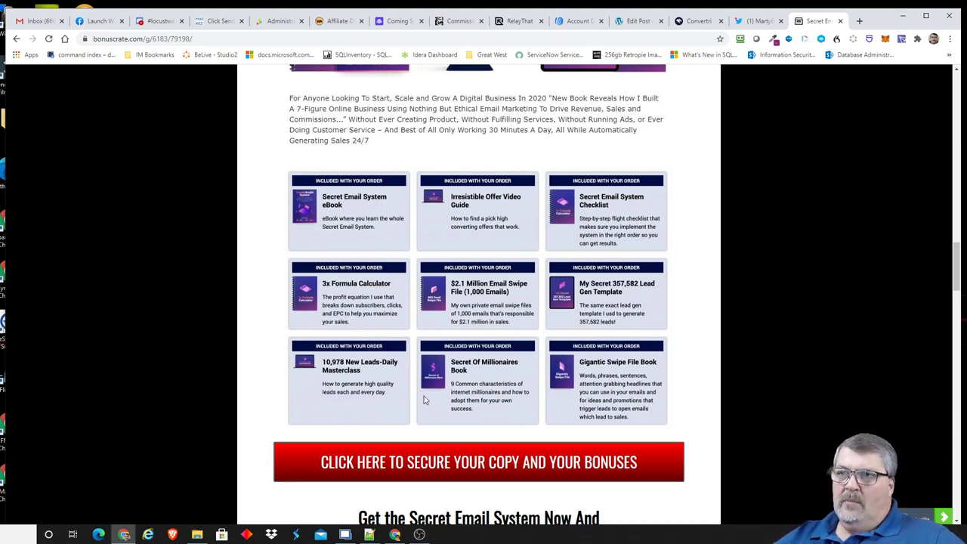
mouse_move(281, 384)
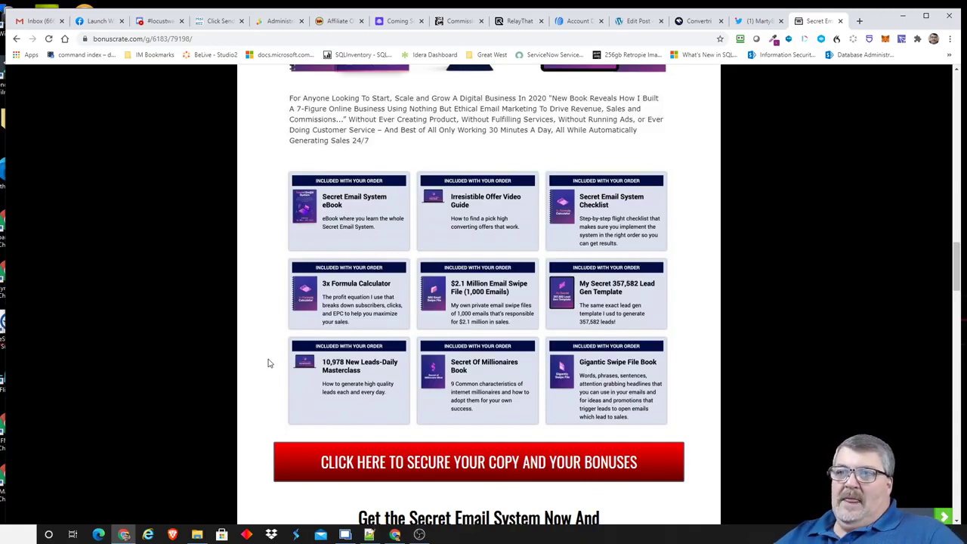
mouse_move(399, 393)
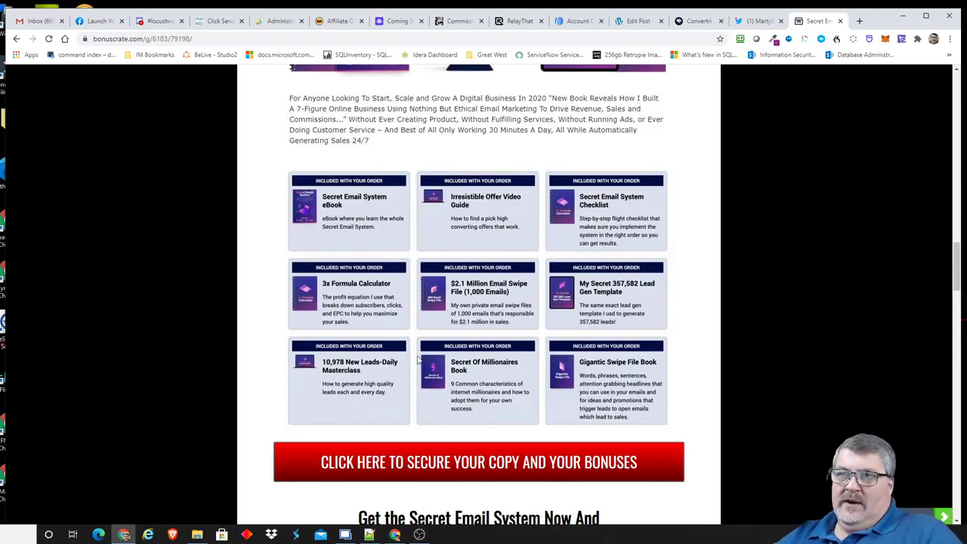
mouse_move(351, 381)
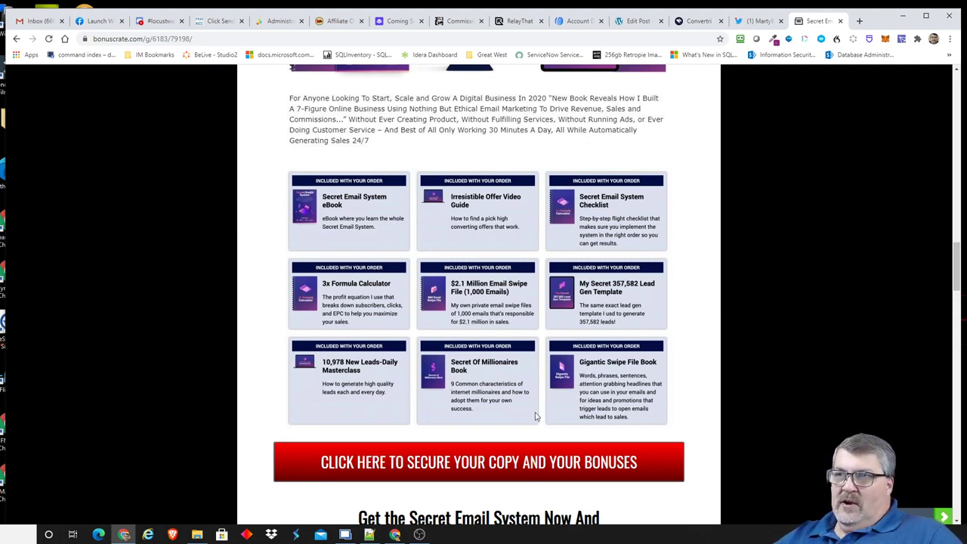
mouse_move(513, 374)
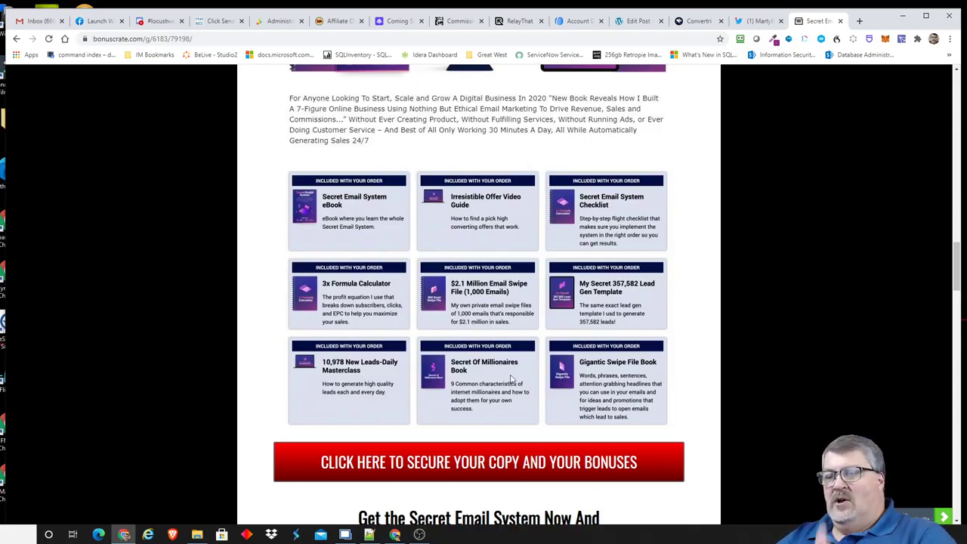
mouse_move(538, 375)
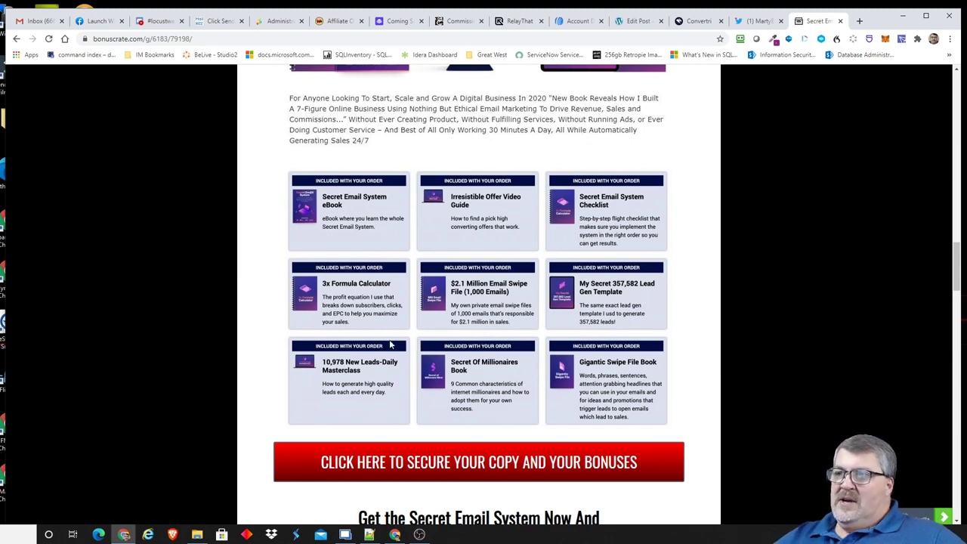
mouse_move(663, 398)
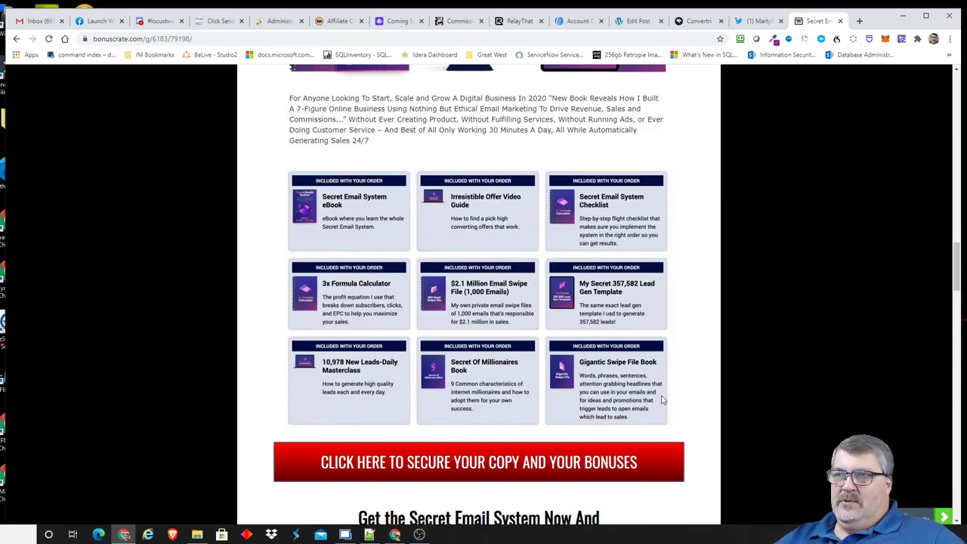
mouse_move(682, 383)
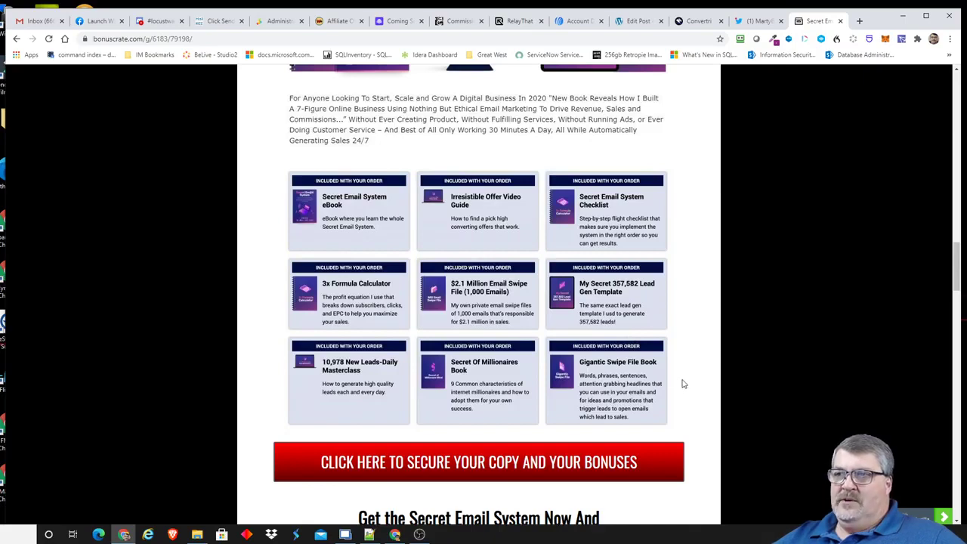
mouse_move(672, 372)
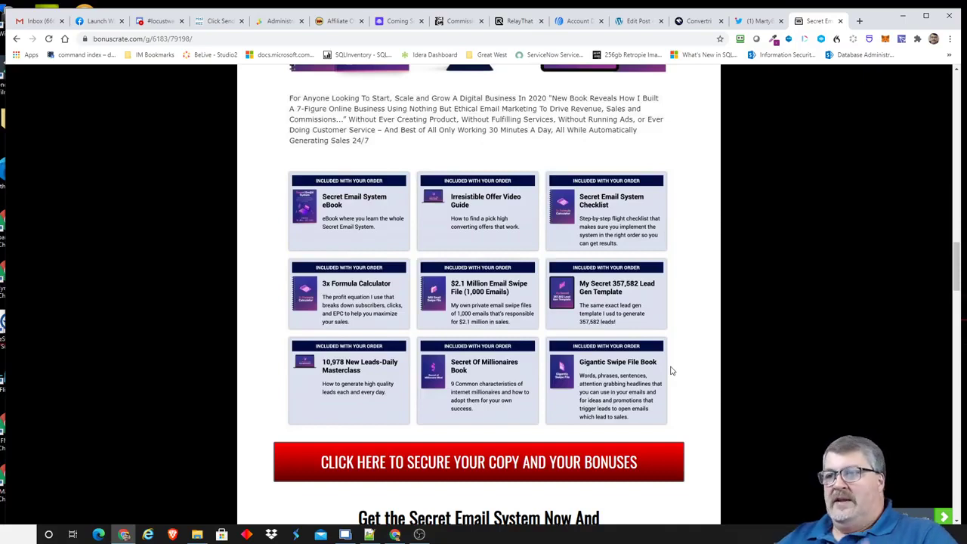
mouse_move(631, 395)
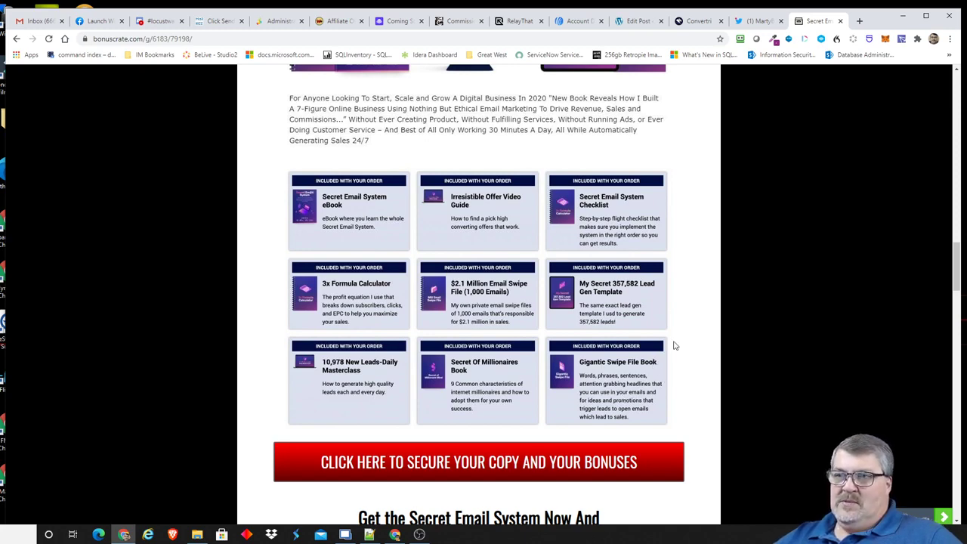
Scroll past the order button to the Custom Bonus #1 Power Words banner.
scroll(down, 3)
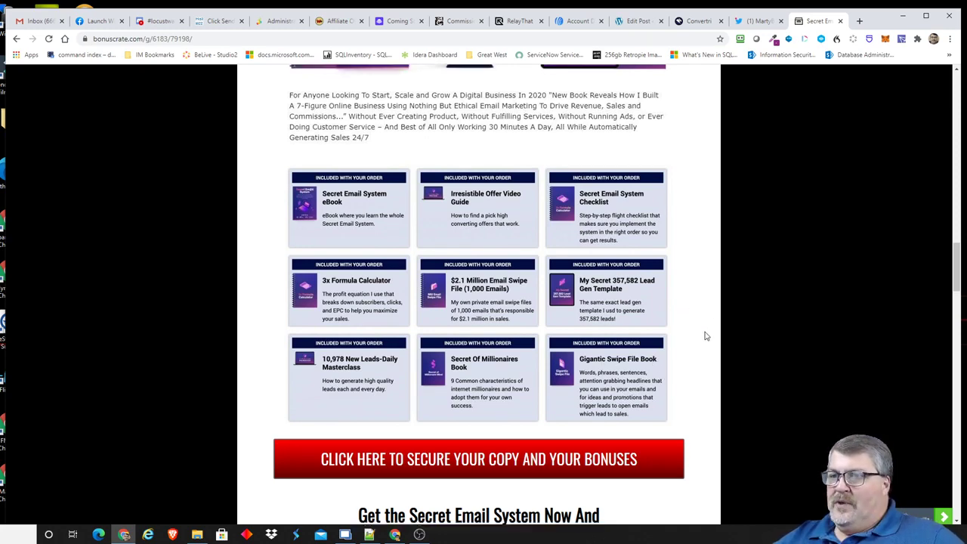
scroll(down, 3)
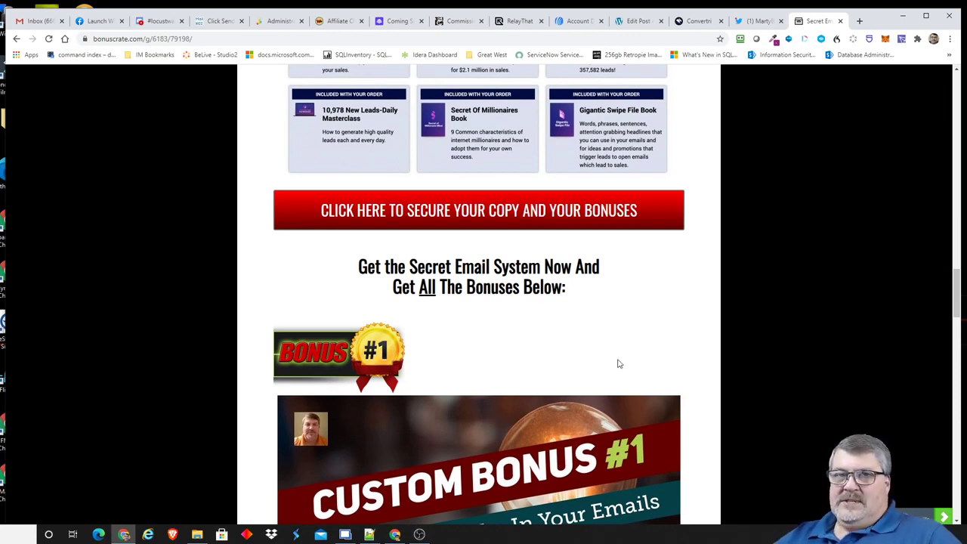
mouse_move(668, 350)
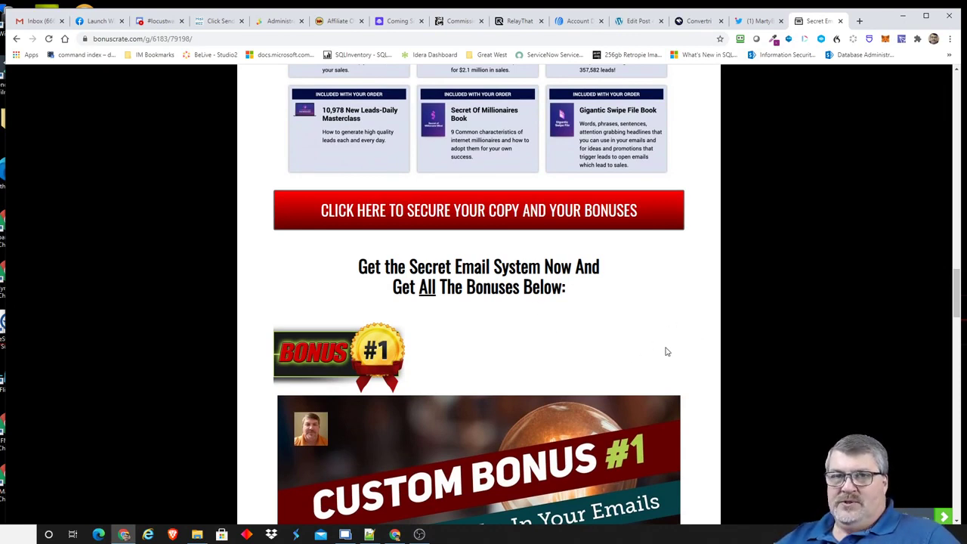
scroll(down, 3)
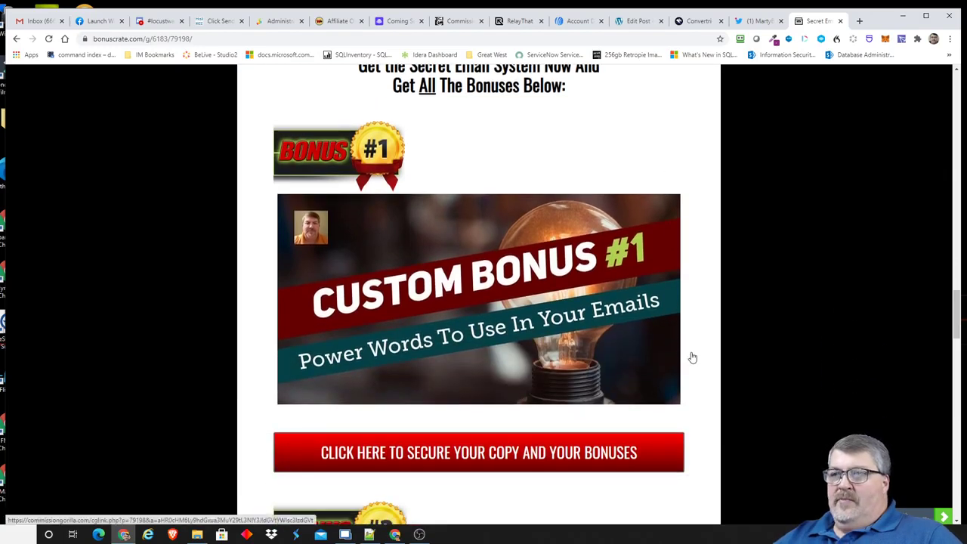
mouse_move(683, 357)
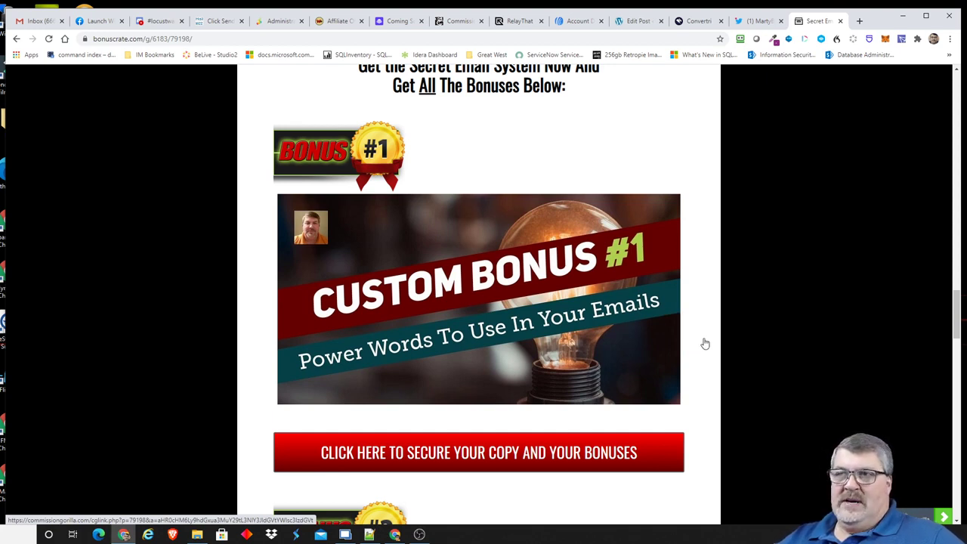
mouse_move(695, 293)
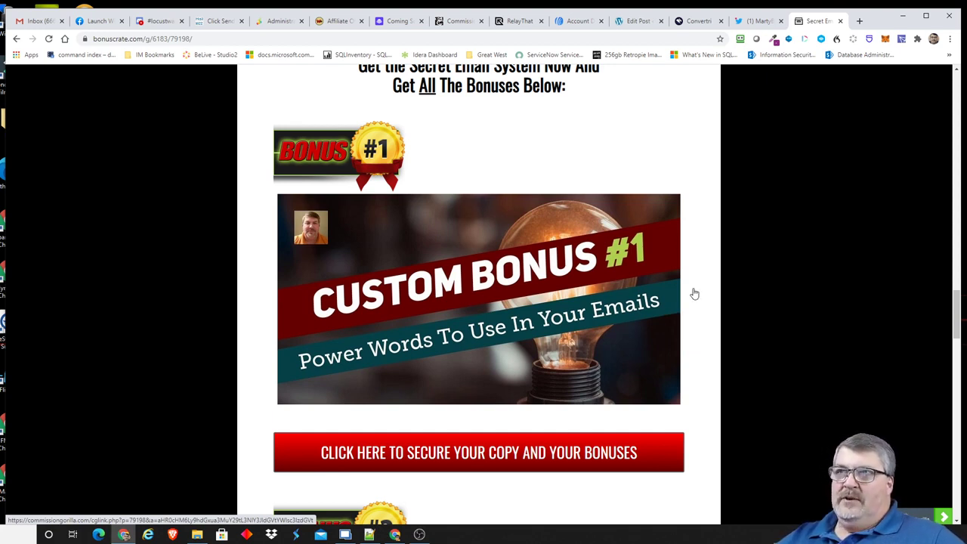
mouse_move(718, 288)
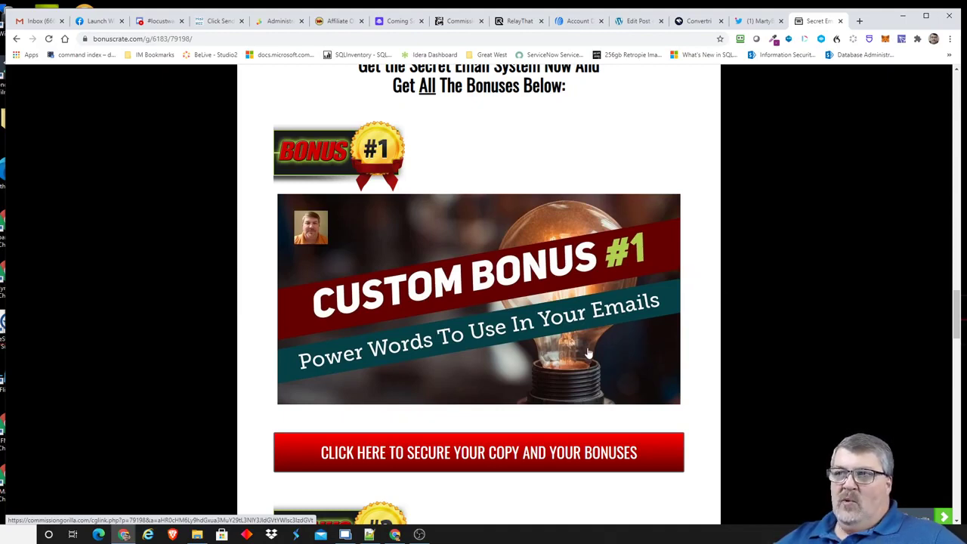
mouse_move(593, 351)
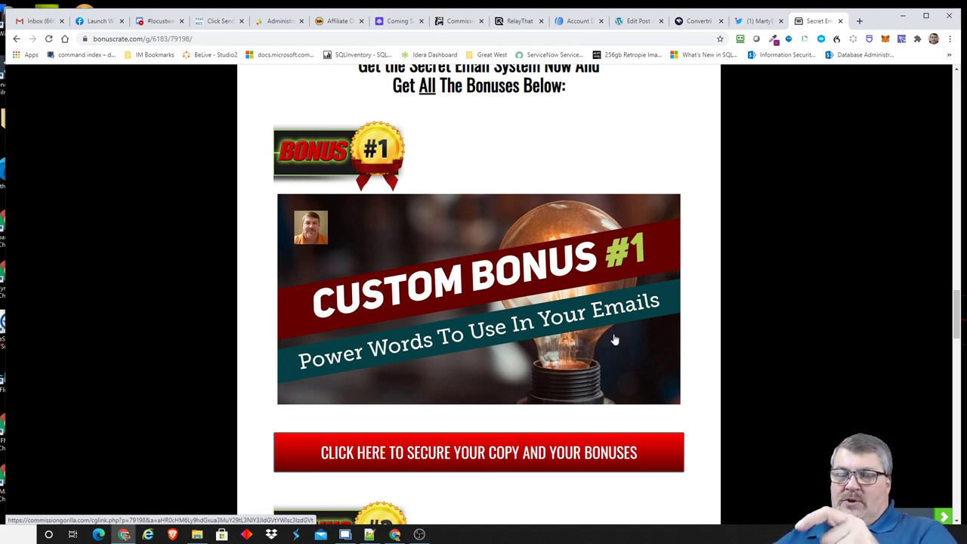
mouse_move(633, 354)
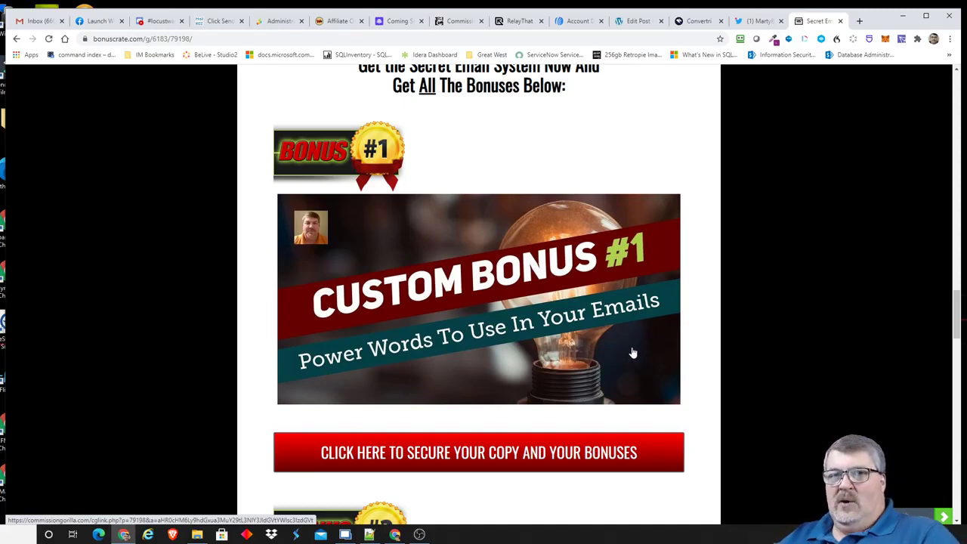
mouse_move(595, 326)
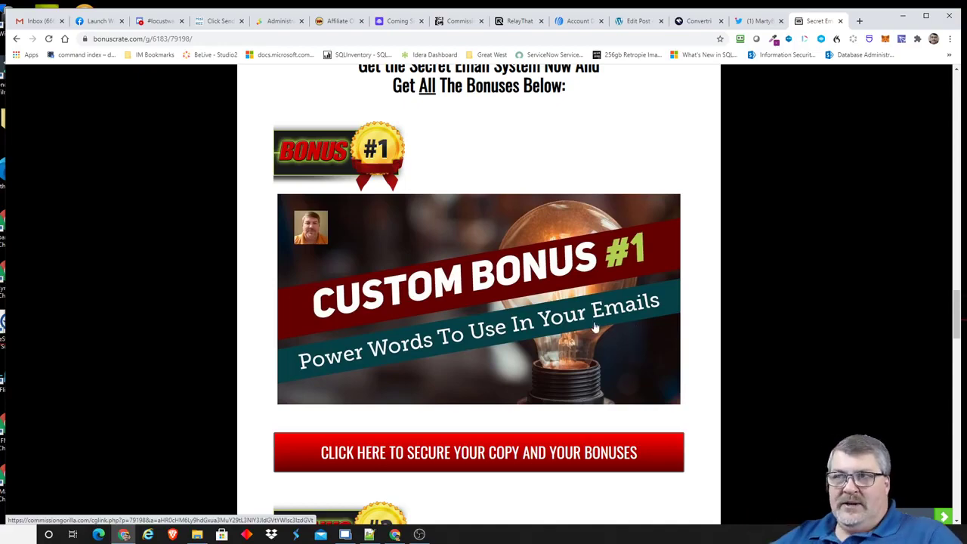
Scroll through Bonus #2 to the Custom Bonus #3 '5 Email Tips For Higher Conversions' banner.
scroll(down, 3)
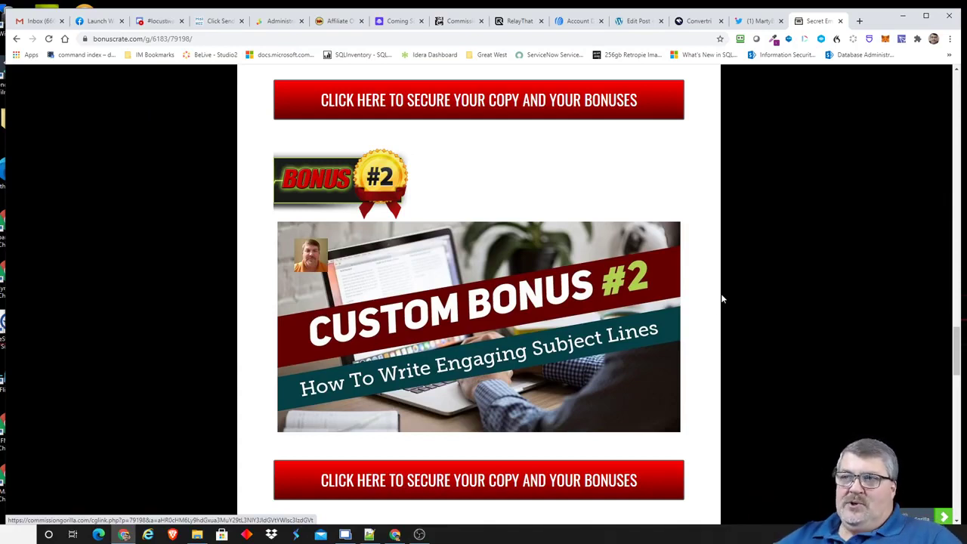
mouse_move(574, 329)
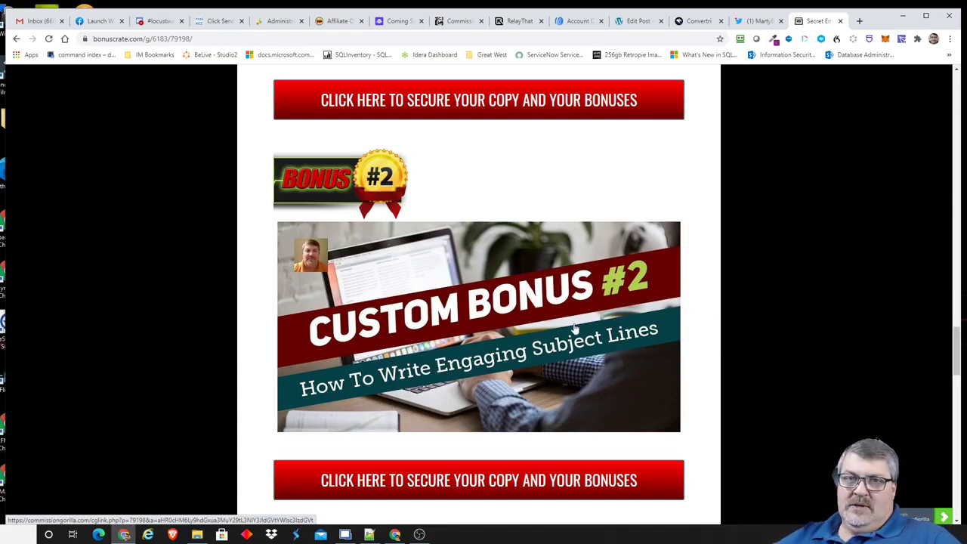
scroll(down, 3)
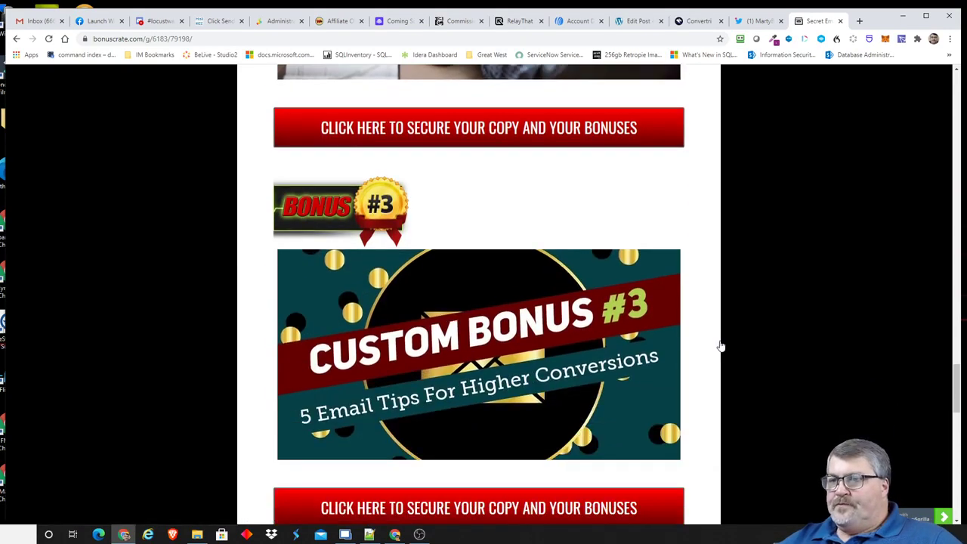
scroll(down, 3)
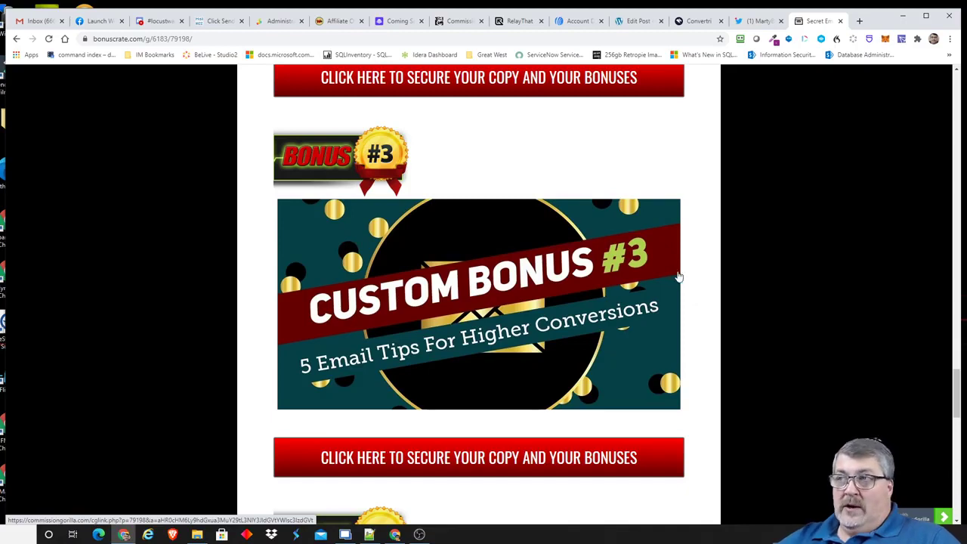
mouse_move(704, 278)
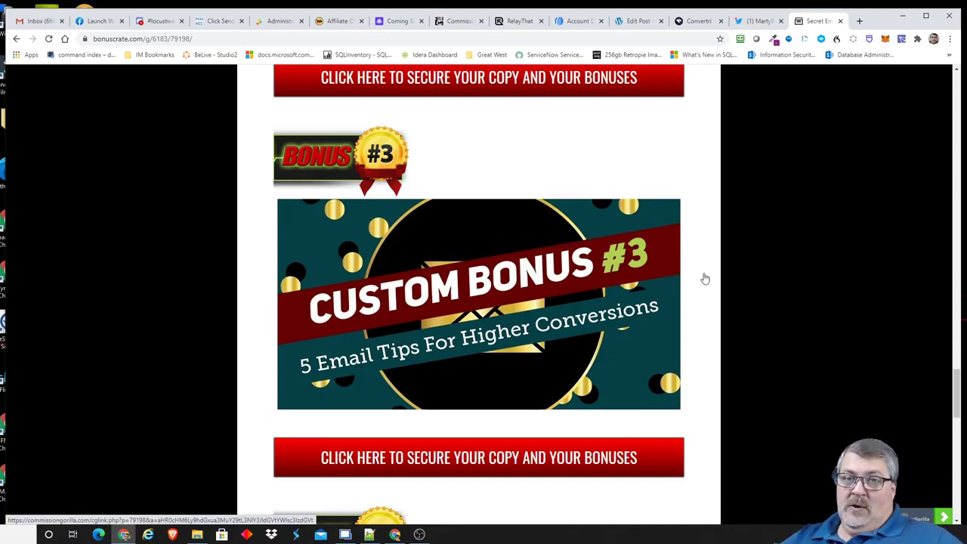
Scroll to Custom Bonus #4 and the instant delivery note with its access buttons.
scroll(down, 3)
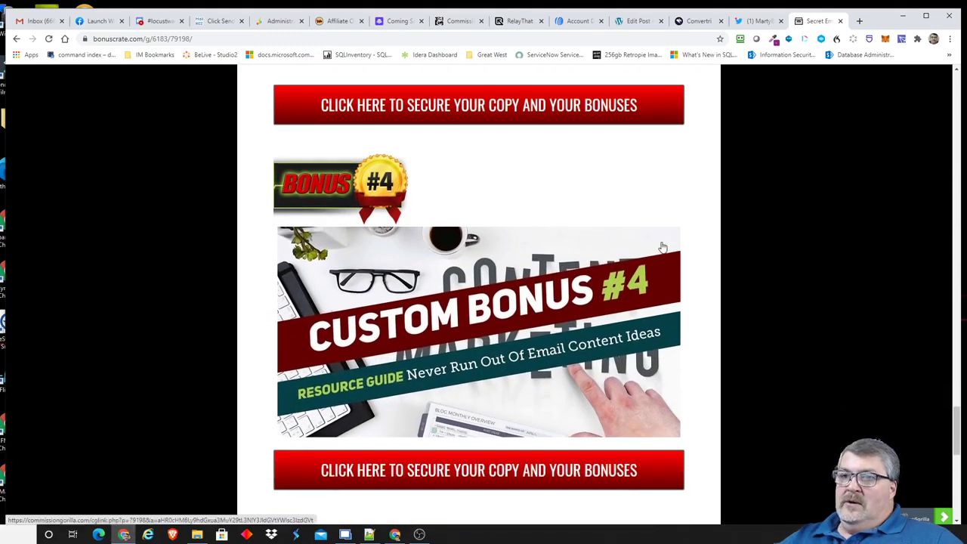
scroll(down, 3)
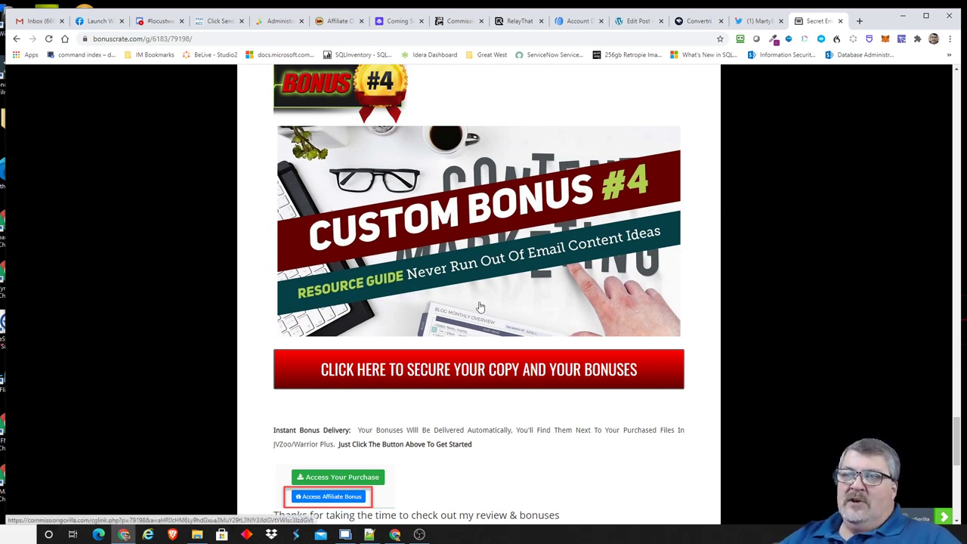
Scroll back to the Custom Bonus #2 'How To Write Engaging Subject Lines' graphic.
scroll(down, 3)
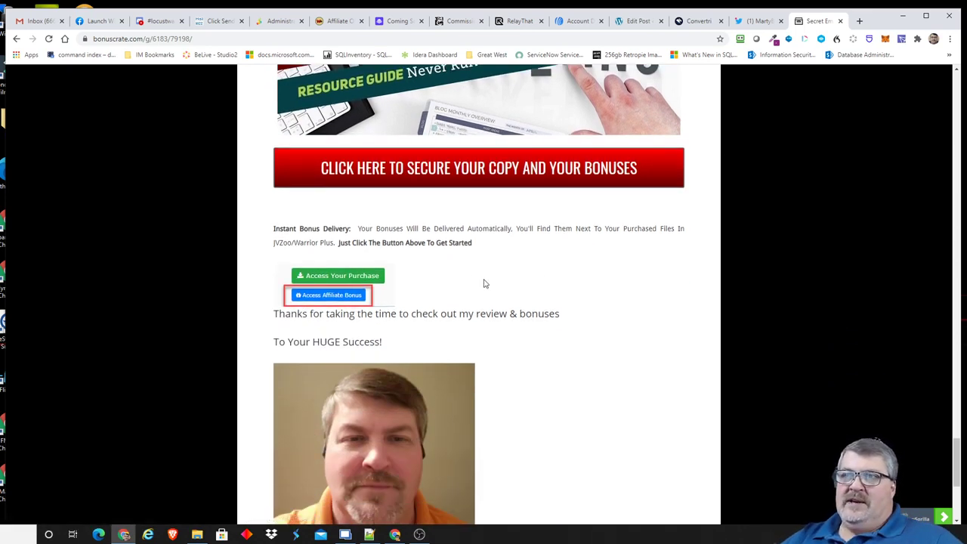
mouse_move(589, 275)
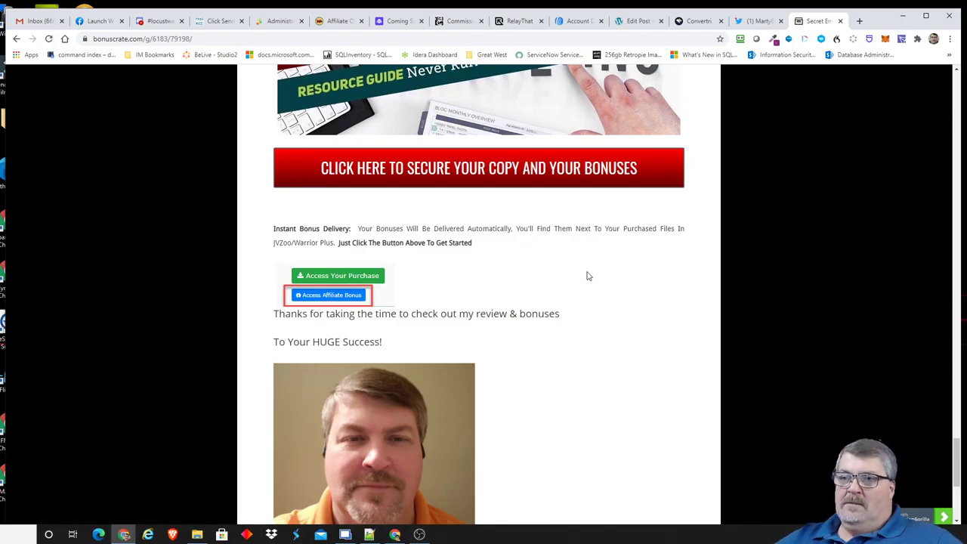
mouse_move(544, 263)
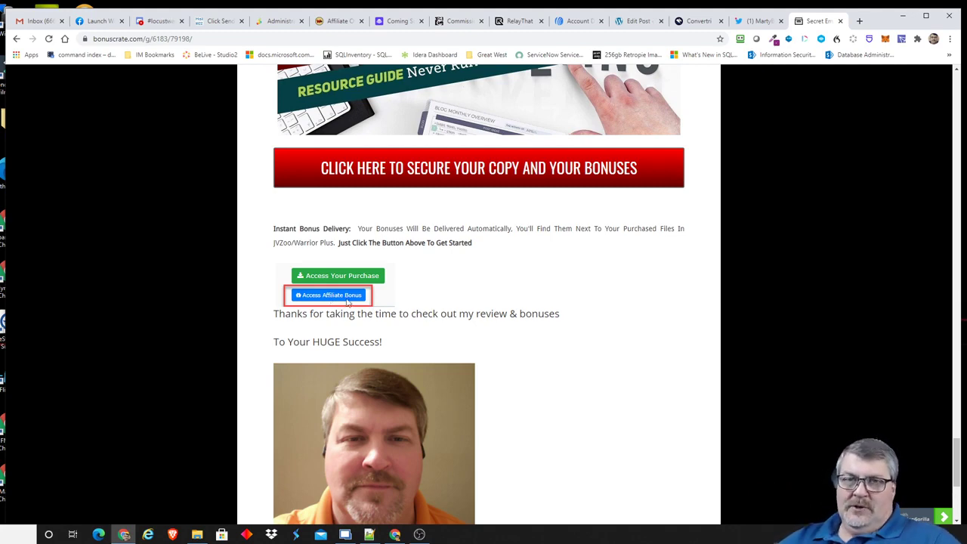
scroll(down, 3)
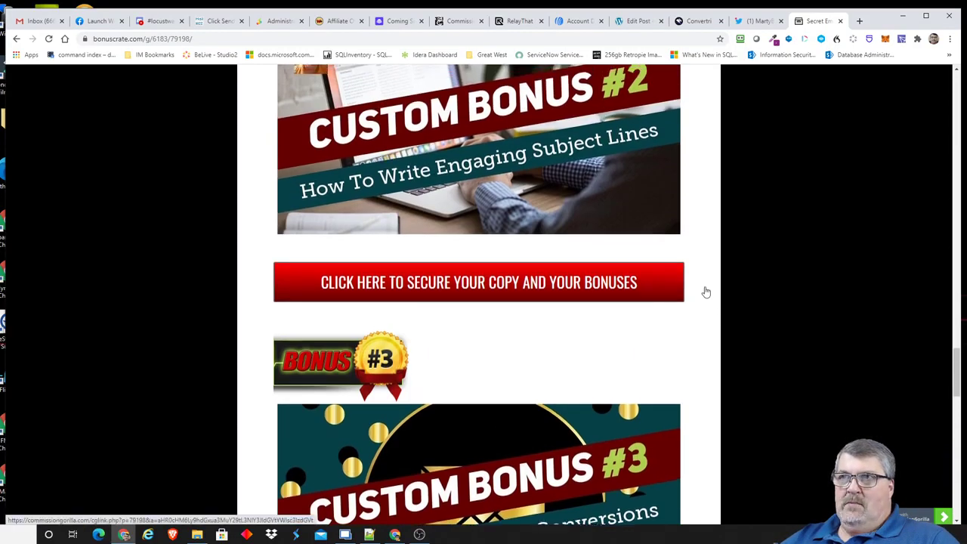
Scroll to the Matt Bacak bio and the funnel product price table with its flowchart.
scroll(down, 3)
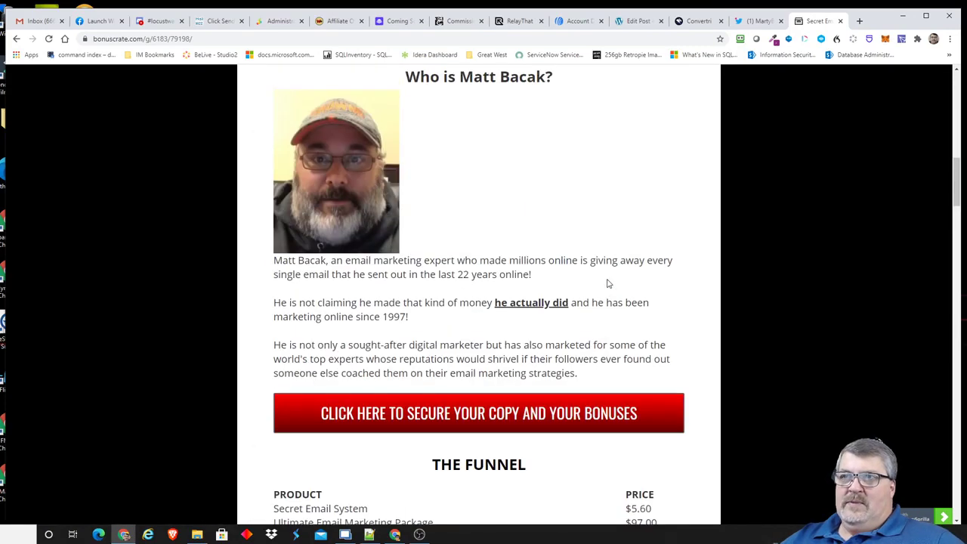
scroll(down, 3)
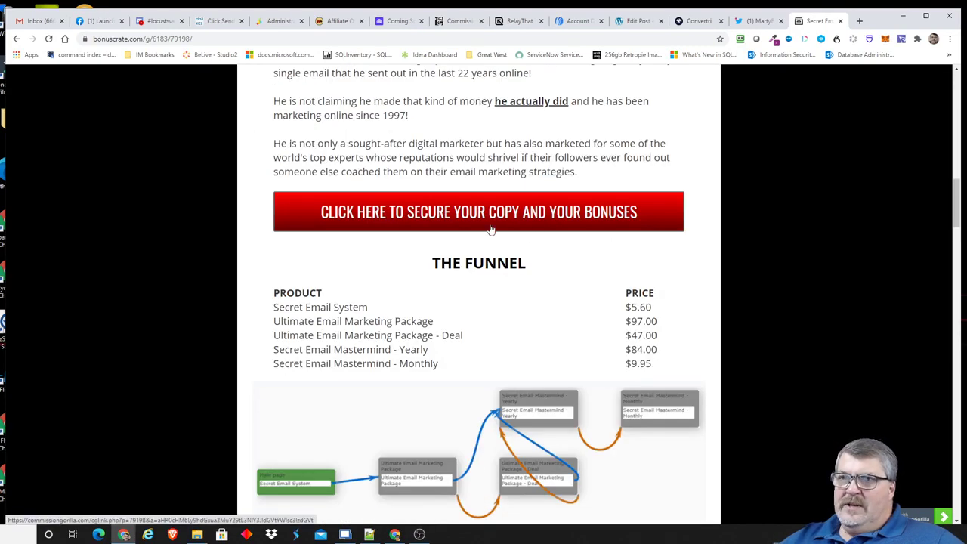
mouse_move(541, 290)
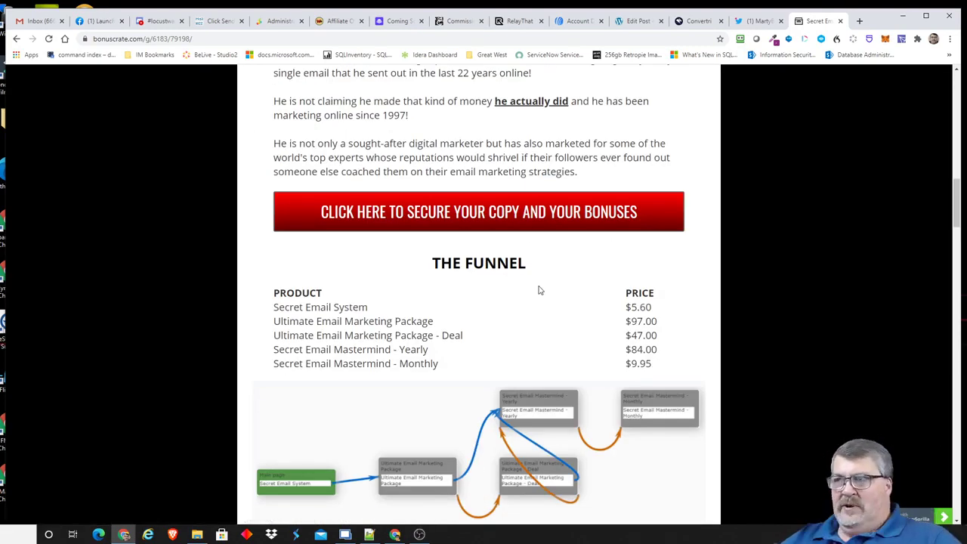
mouse_move(491, 293)
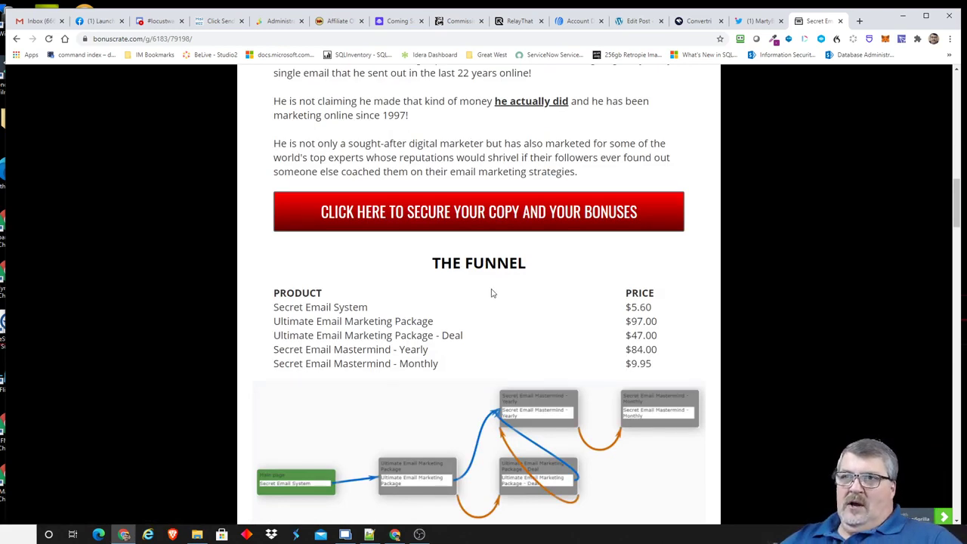
mouse_move(381, 317)
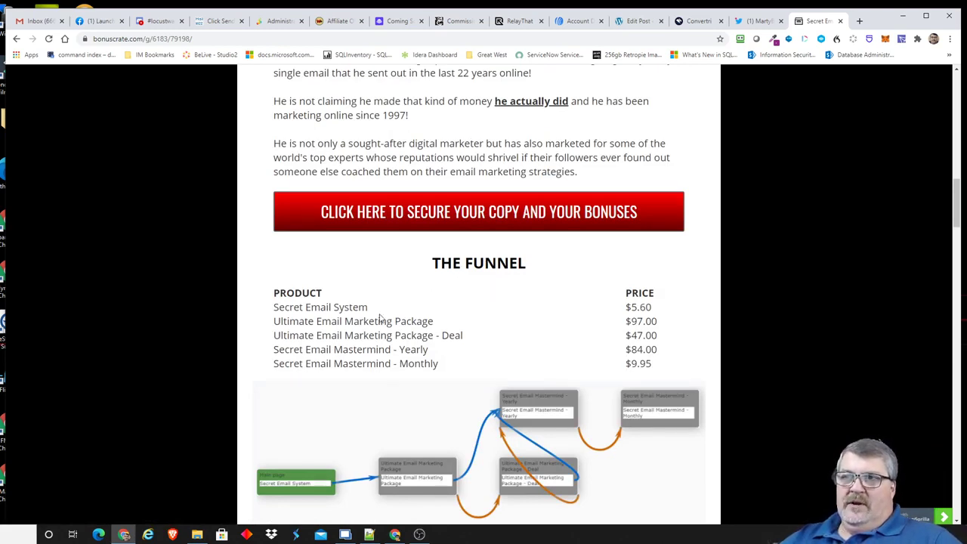
mouse_move(444, 323)
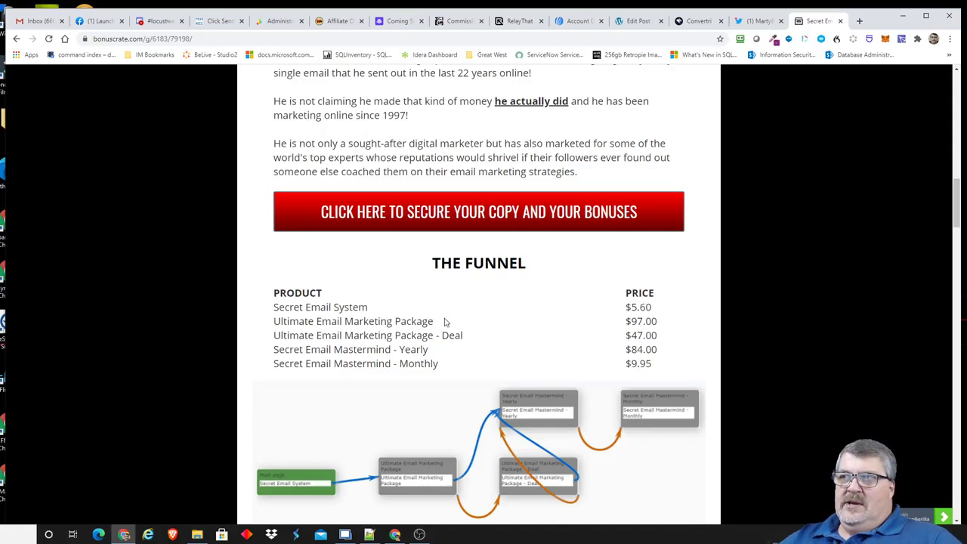
mouse_move(456, 323)
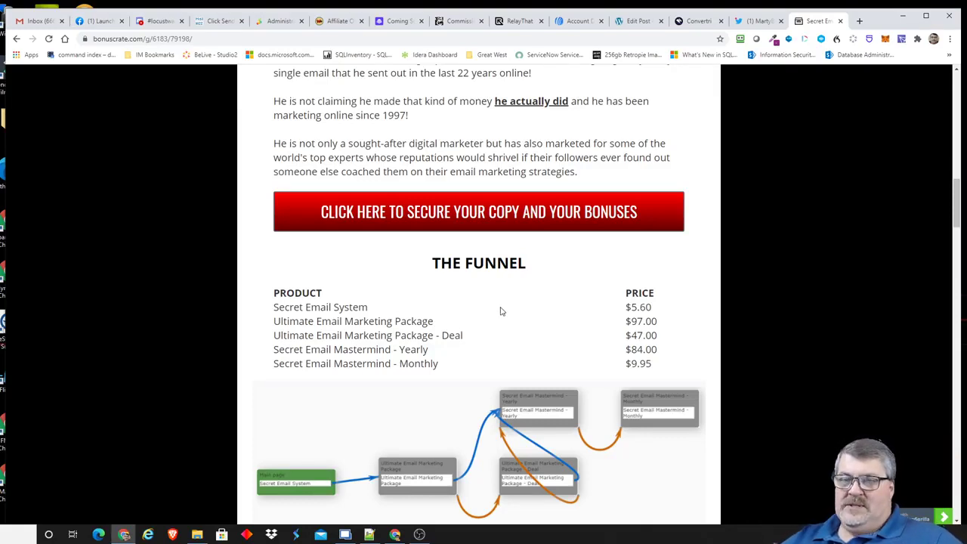
mouse_move(502, 294)
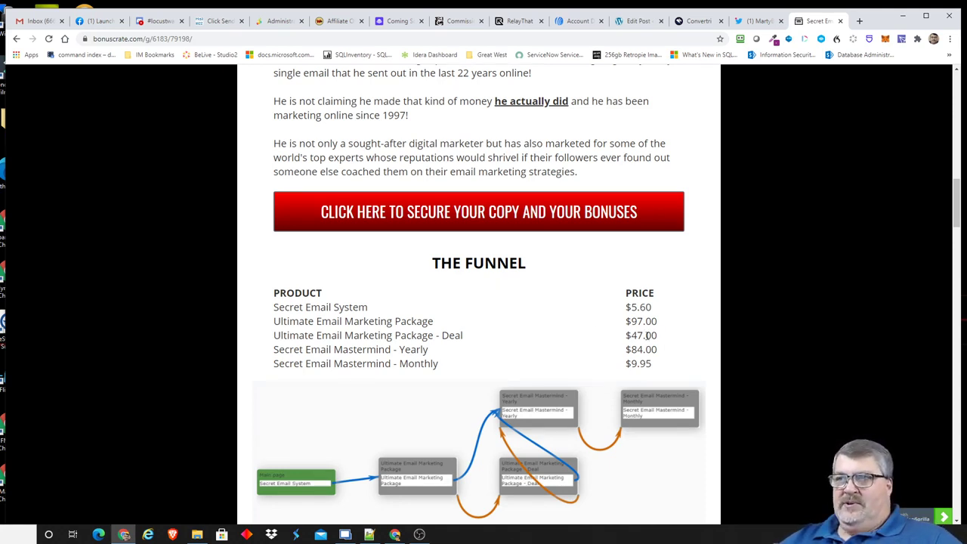
mouse_move(495, 333)
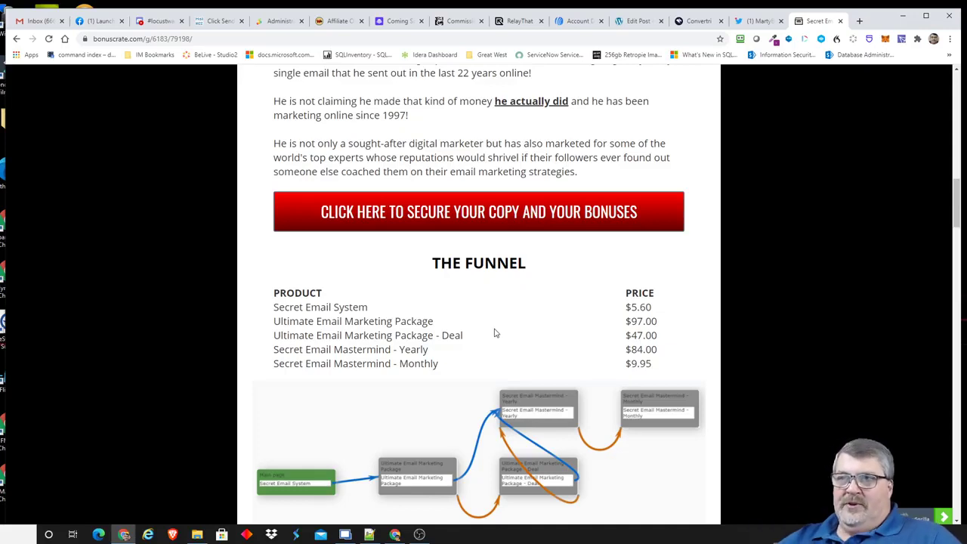
mouse_move(658, 347)
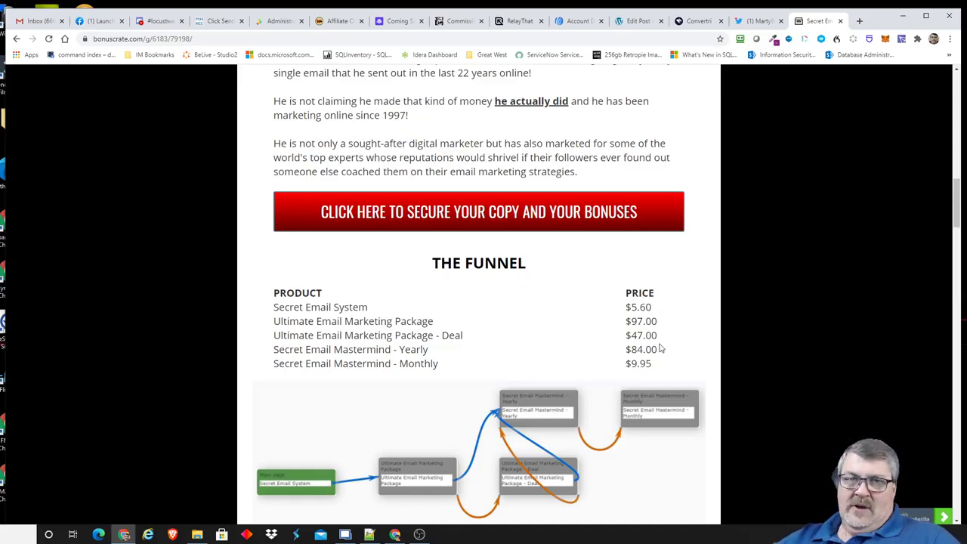
mouse_move(468, 338)
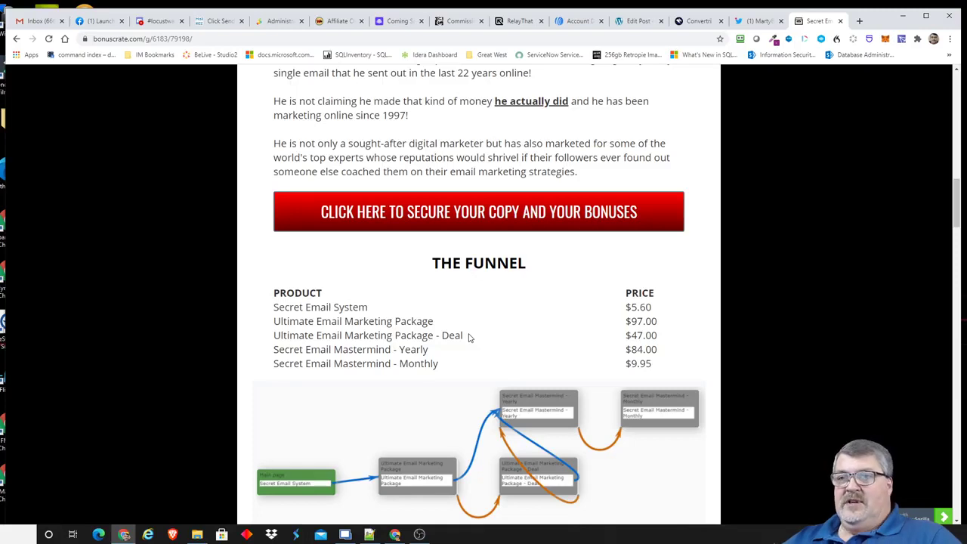
mouse_move(486, 326)
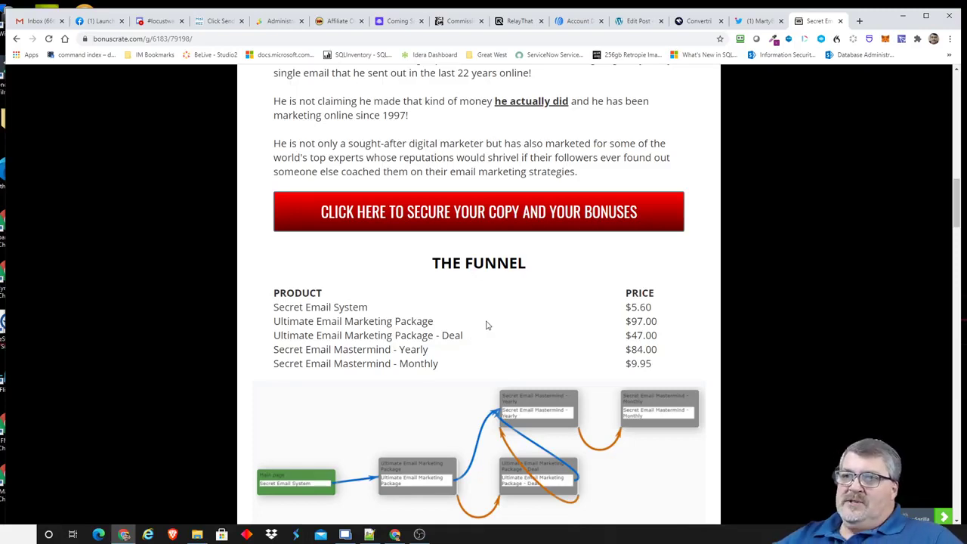
mouse_move(526, 326)
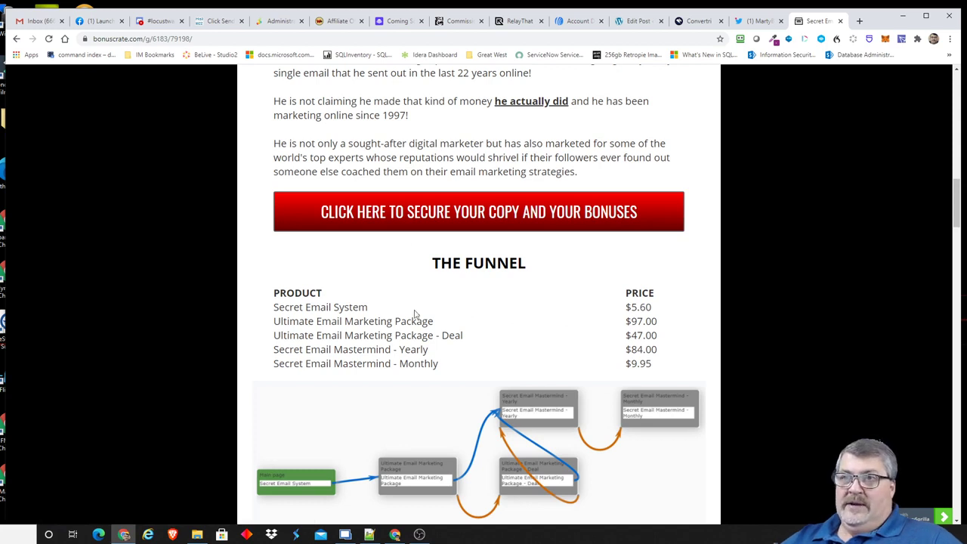
mouse_move(487, 308)
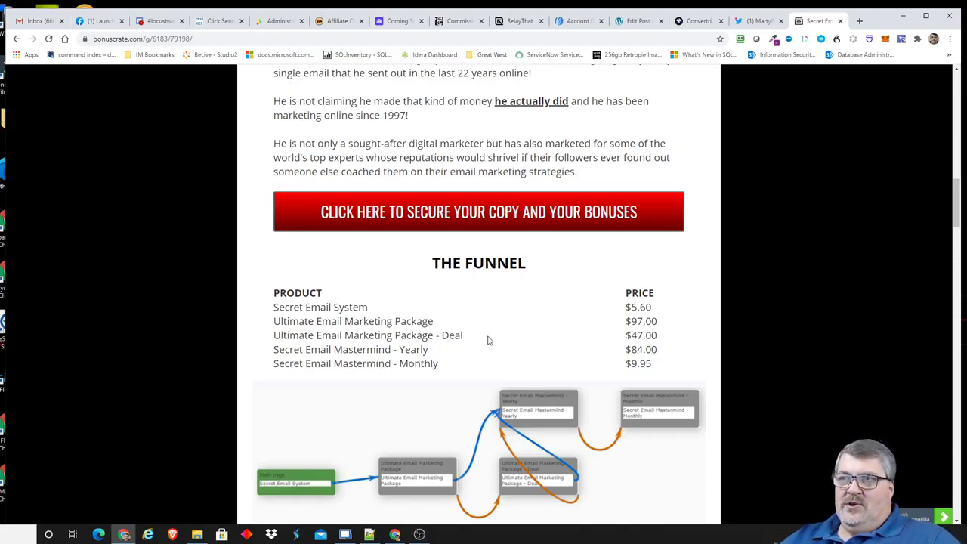
mouse_move(506, 376)
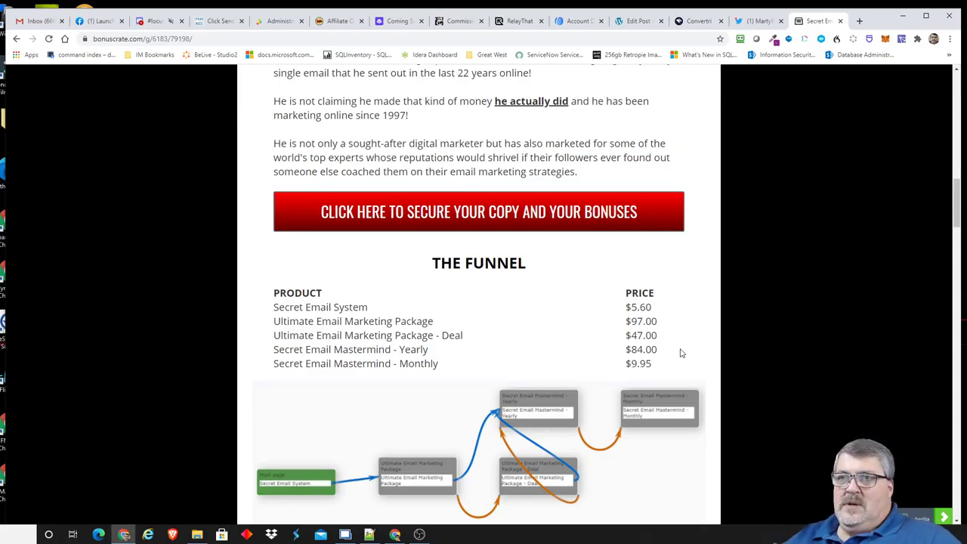
mouse_move(466, 324)
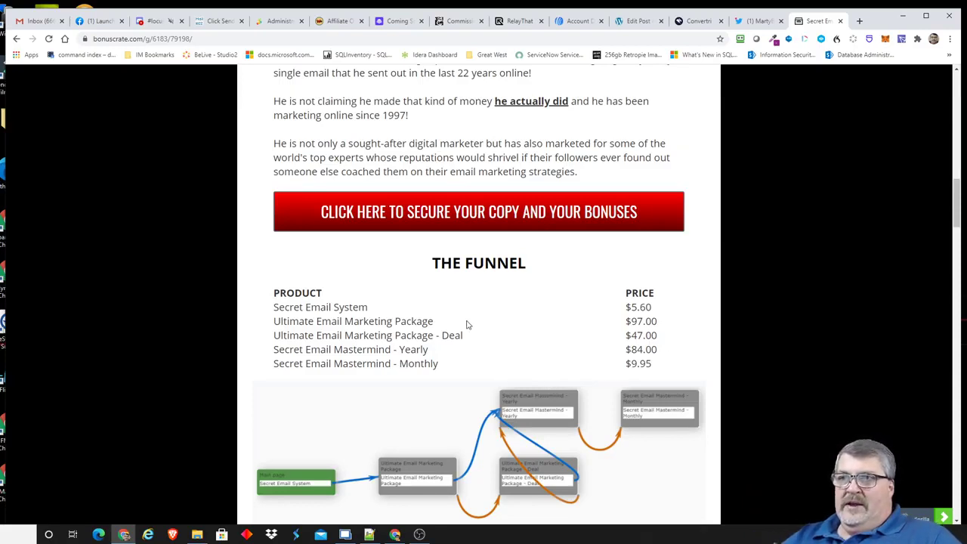
mouse_move(506, 311)
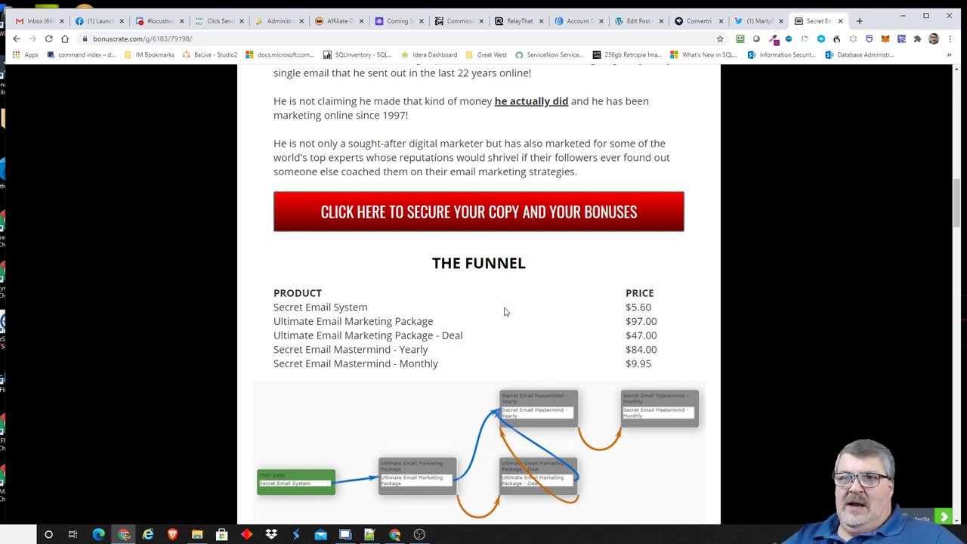
mouse_move(556, 308)
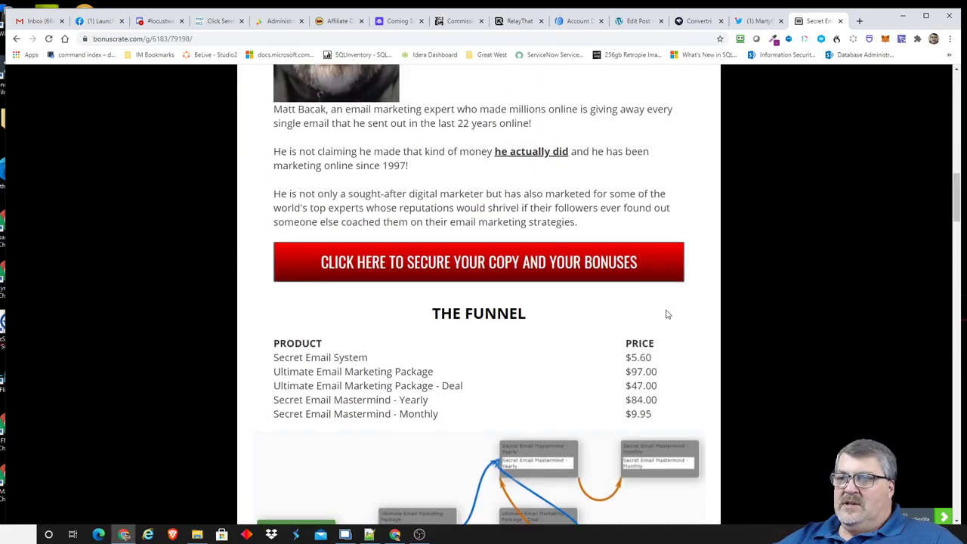
Scroll up to the review header, product graphic and launch countdown at the page top.
scroll(up, 3)
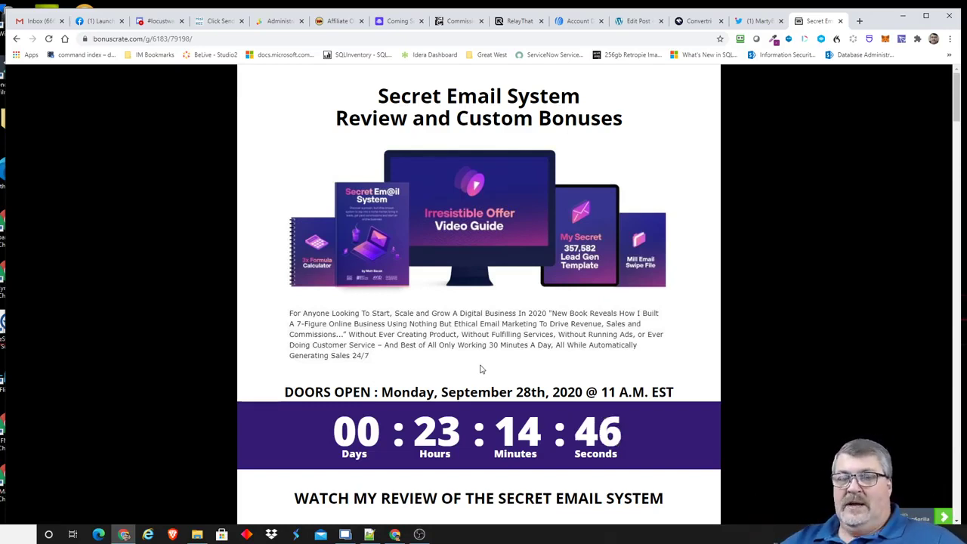
mouse_move(497, 313)
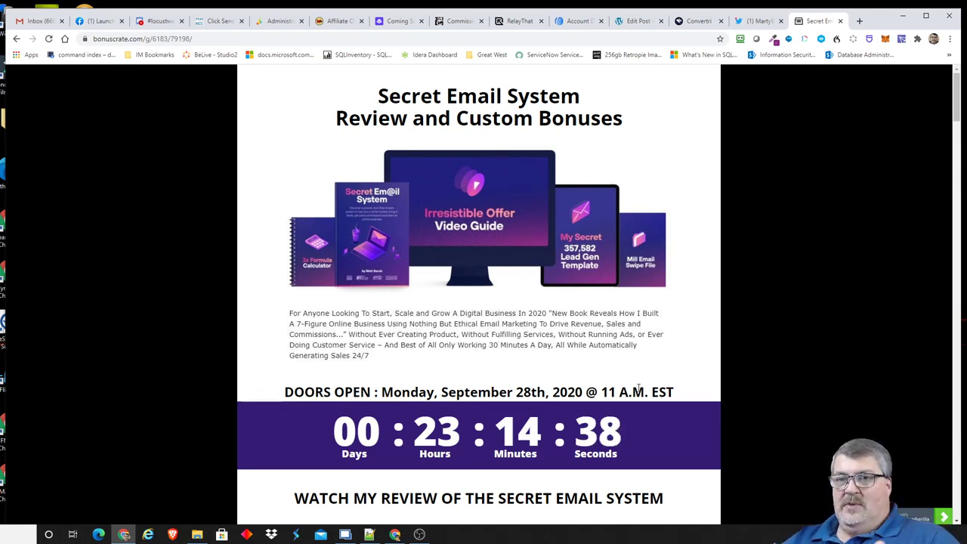
mouse_move(637, 341)
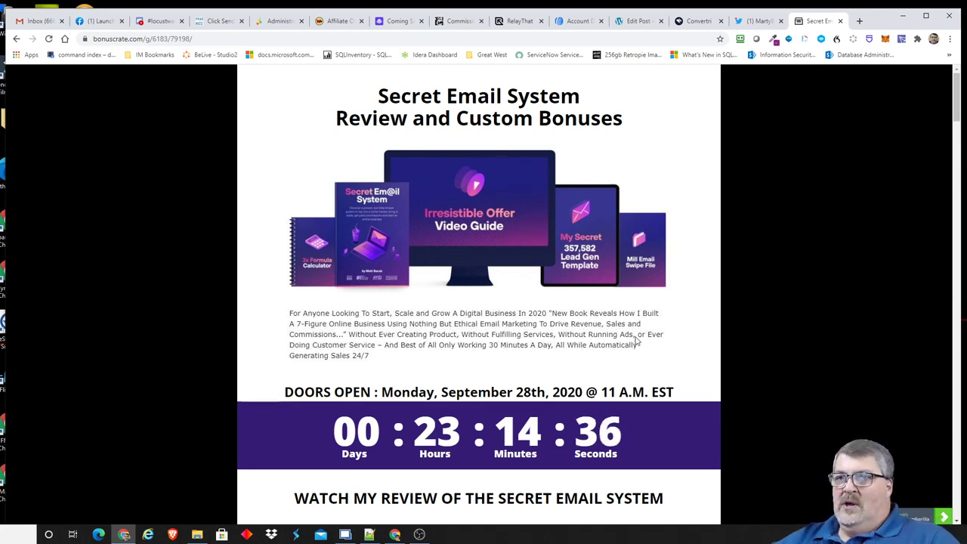
Scroll down again to the Matt Bacak bio and funnel product price list.
scroll(down, 3)
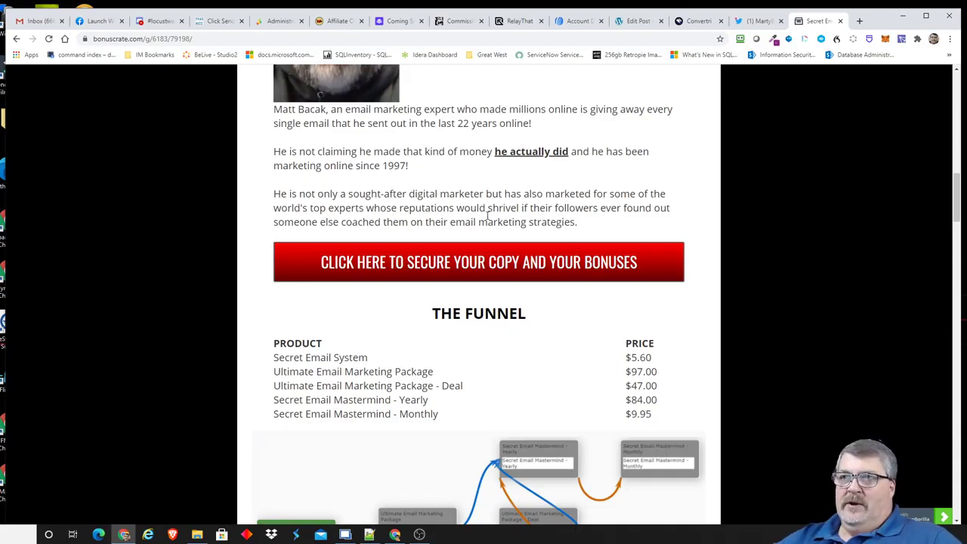
mouse_move(488, 214)
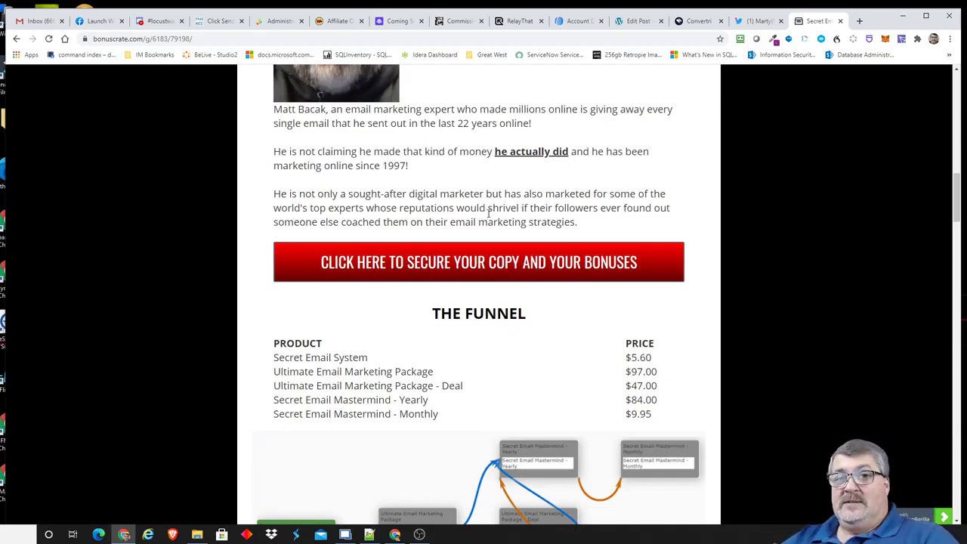